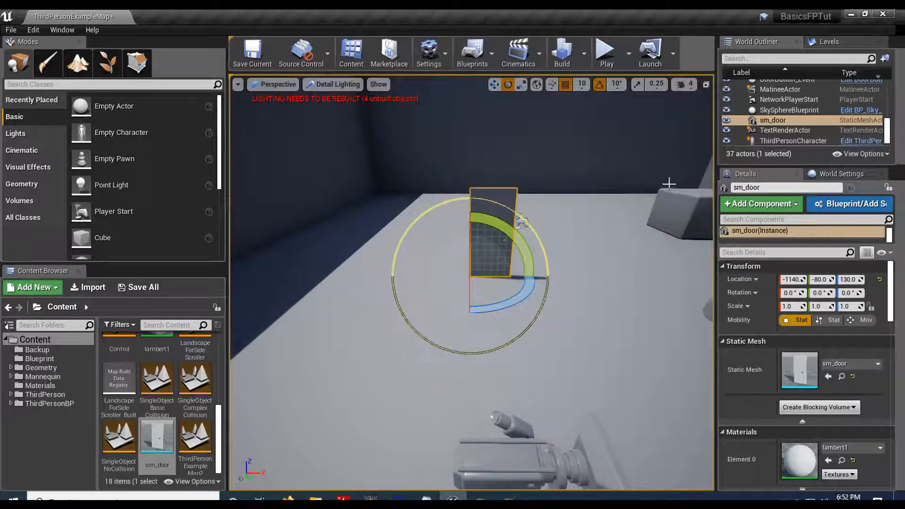
Delete sm_door, create the BasicDoor Actor Blueprint, and drag it into the level
{"action": "left_click", "coordinate": [605, 51]}
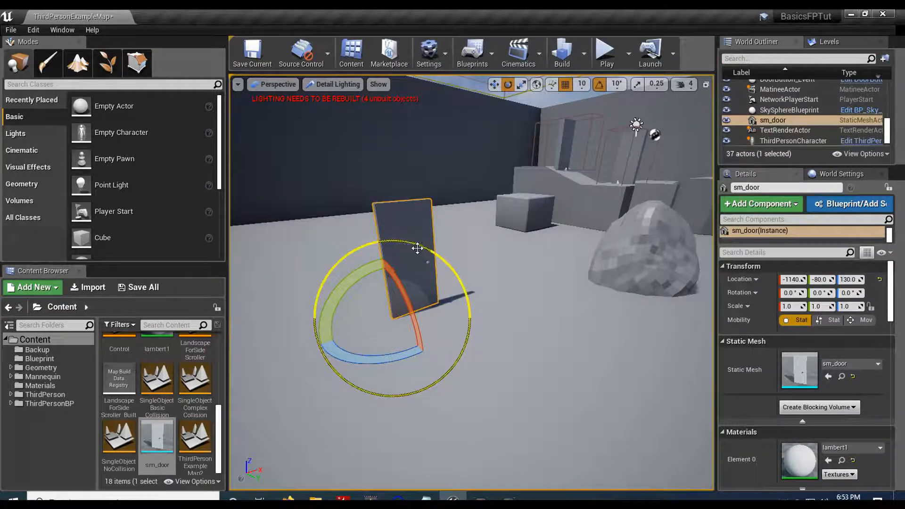
{"action": "key", "text": "delete"}
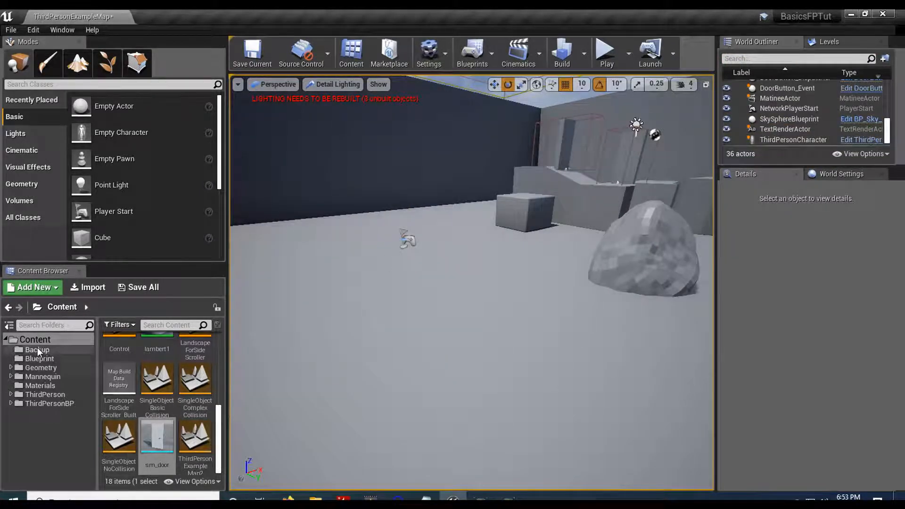
{"action": "left_click", "coordinate": [32, 287]}
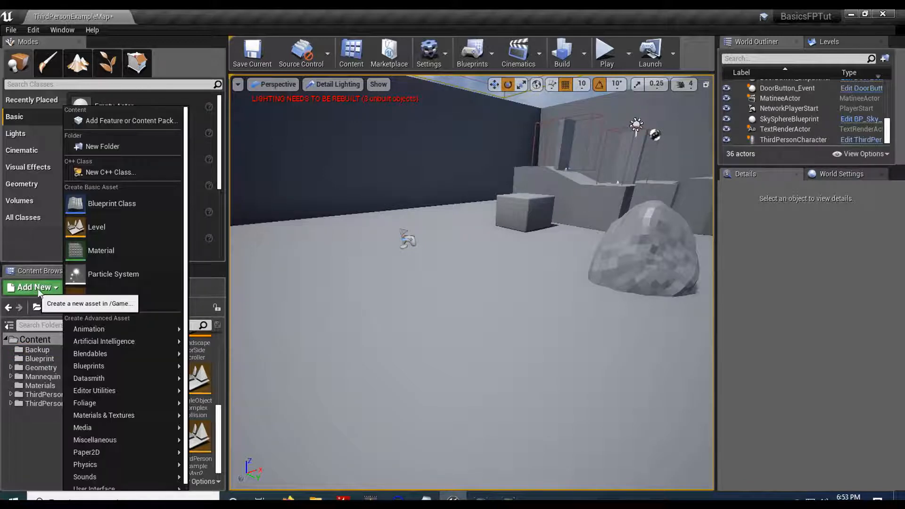
{"action": "left_click", "coordinate": [111, 203]}
{"action": "type", "text": "BasicDoor"}
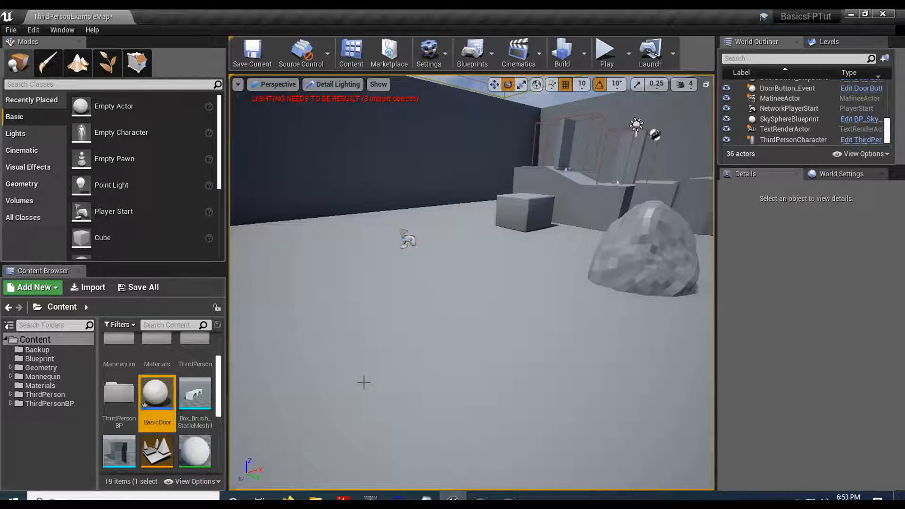
{"action": "left_click_drag", "start_coordinate": [156, 392], "coordinate": [402, 346]}
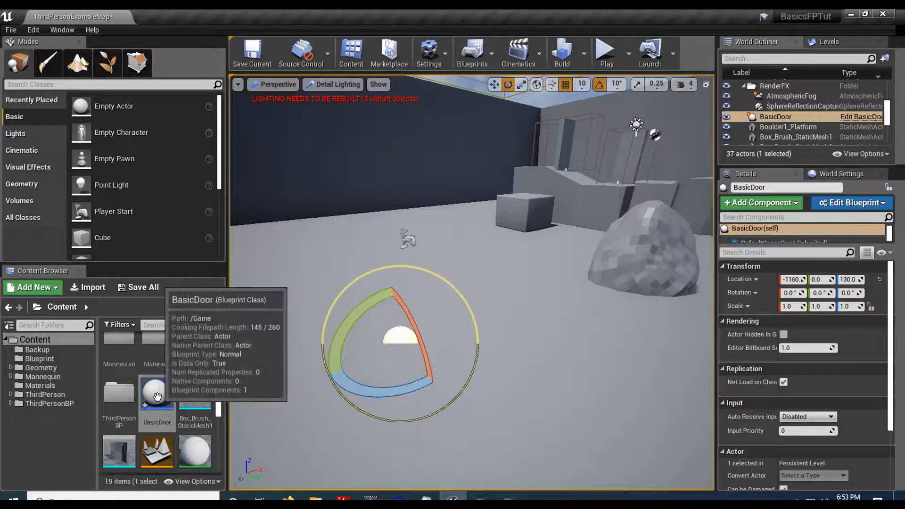
Add a Static Mesh component named Door to BasicDoor and assign it sm_door
{"action": "double_click", "coordinate": [157, 395]}
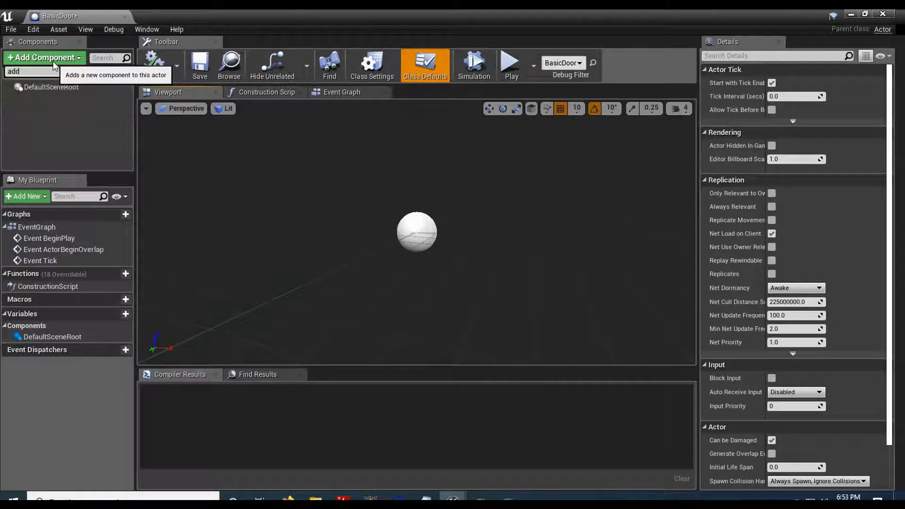
{"action": "type", "text": "stat"}
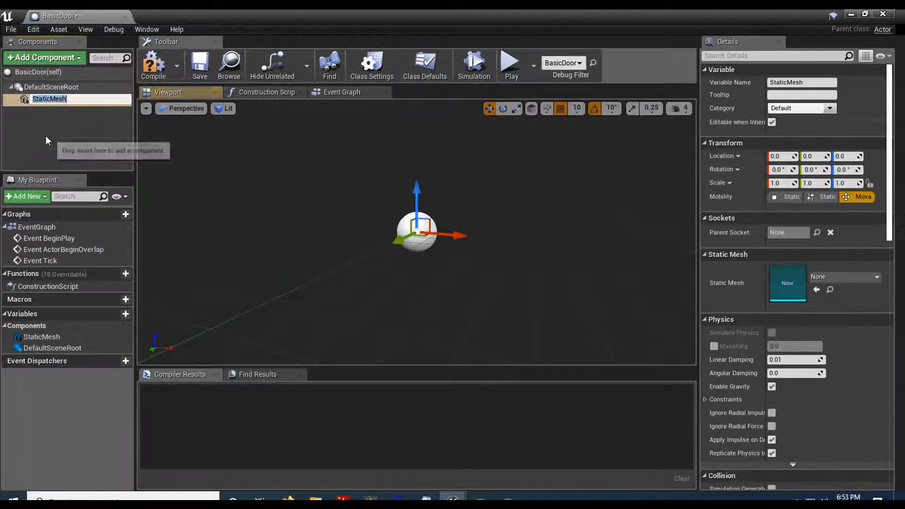
{"action": "type", "text": "Door"}
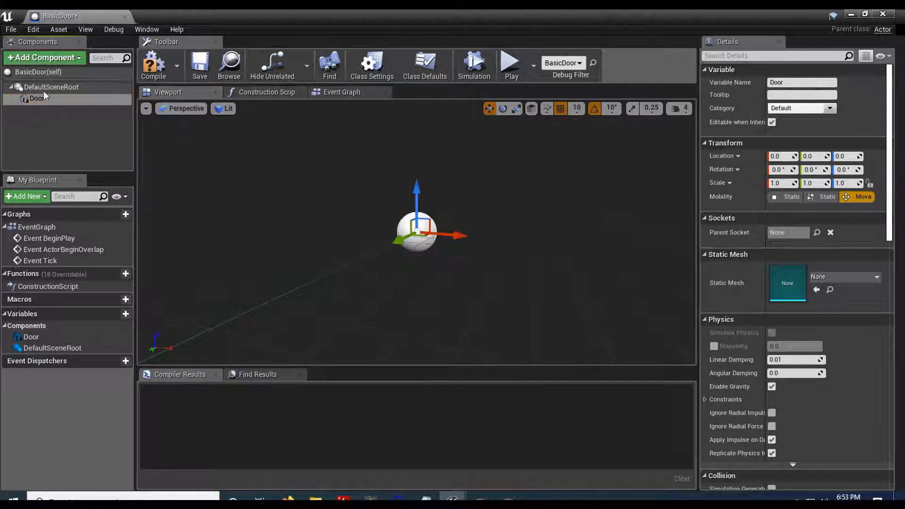
{"action": "left_click", "coordinate": [38, 98]}
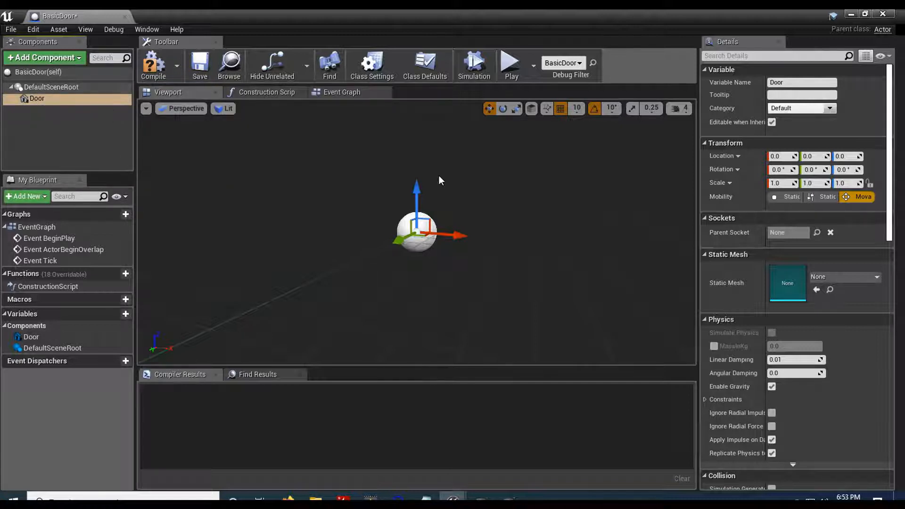
{"action": "left_click", "coordinate": [877, 277]}
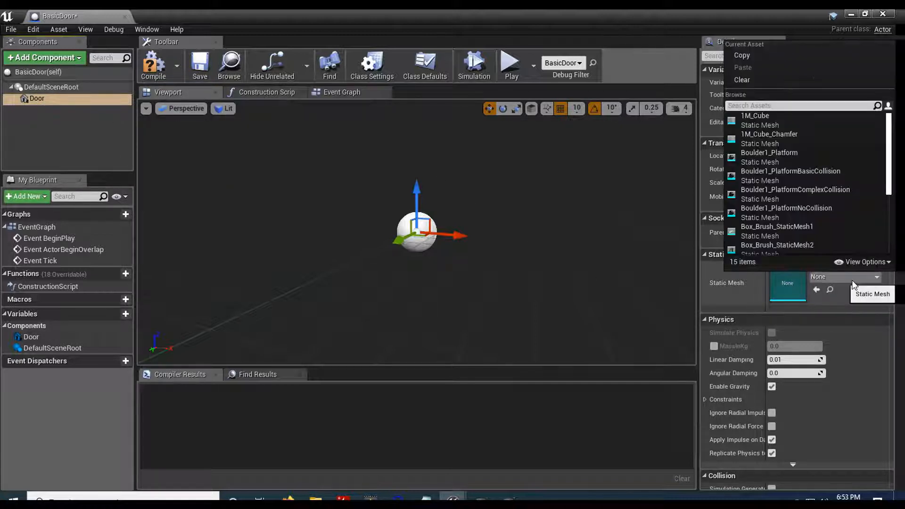
{"action": "type", "text": "sm"}
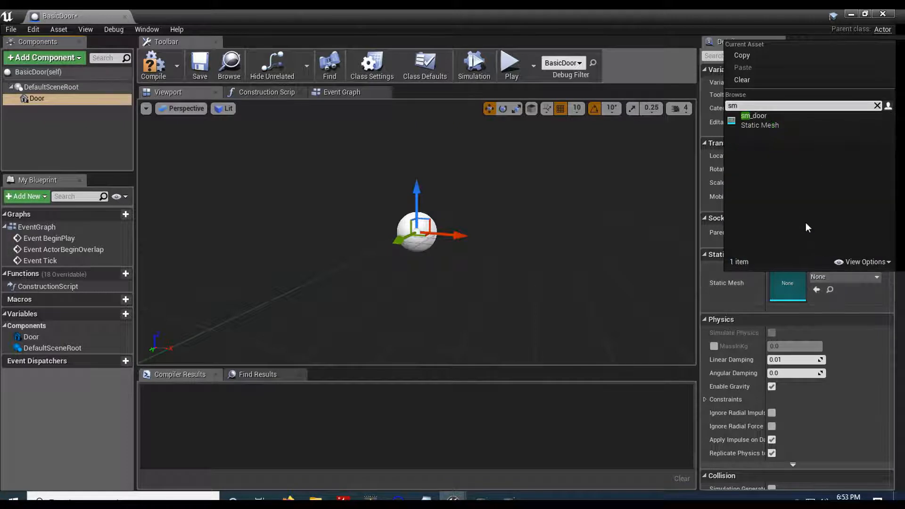
{"action": "left_click", "coordinate": [754, 120]}
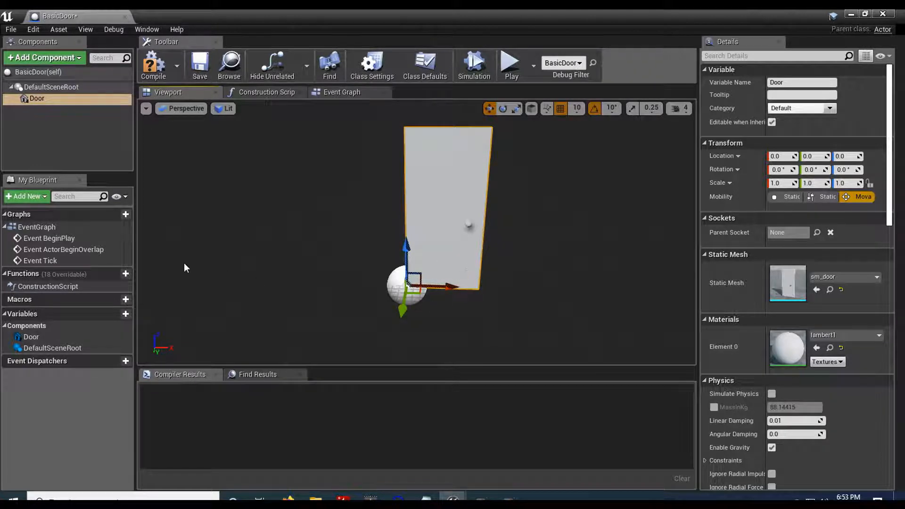
{"action": "left_click", "coordinate": [43, 57]}
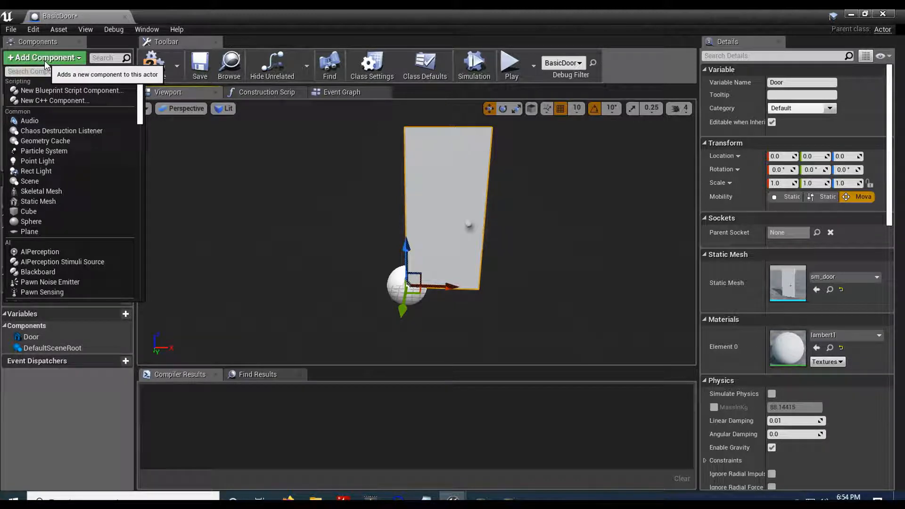
Add a Box Collision component at 50, 0, 100 sized to enclose the door
{"action": "type", "text": "box"}
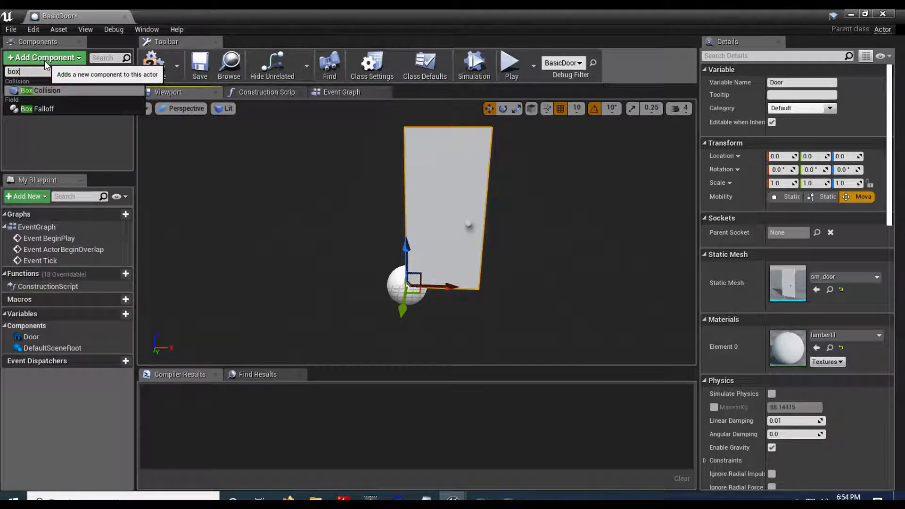
{"action": "left_click", "coordinate": [40, 91]}
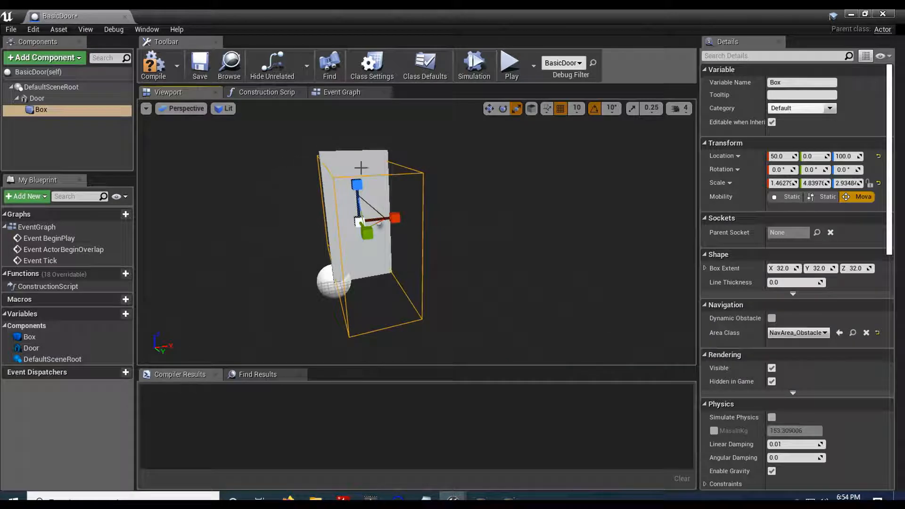
{"action": "left_click", "coordinate": [342, 92]}
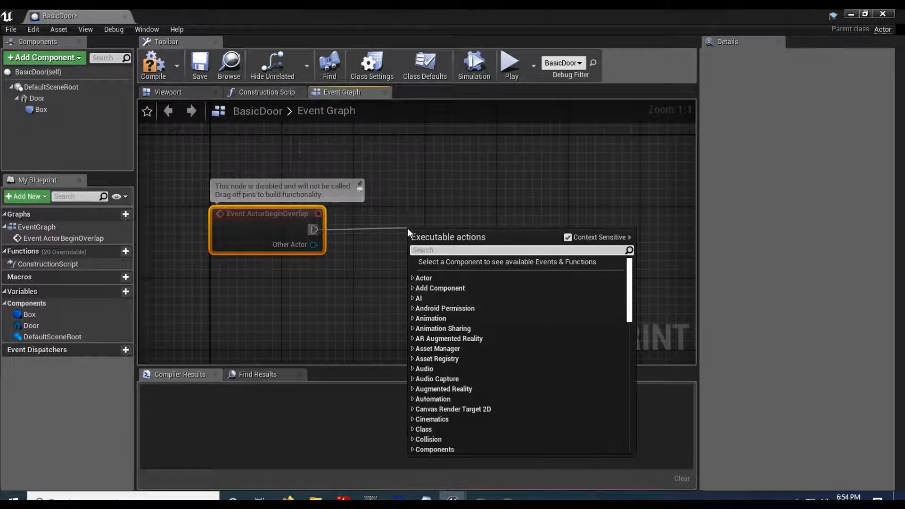
Add a Timeline node named DoorTimeline after Event ActorBeginOverlap
{"action": "type", "text": "timeline"}
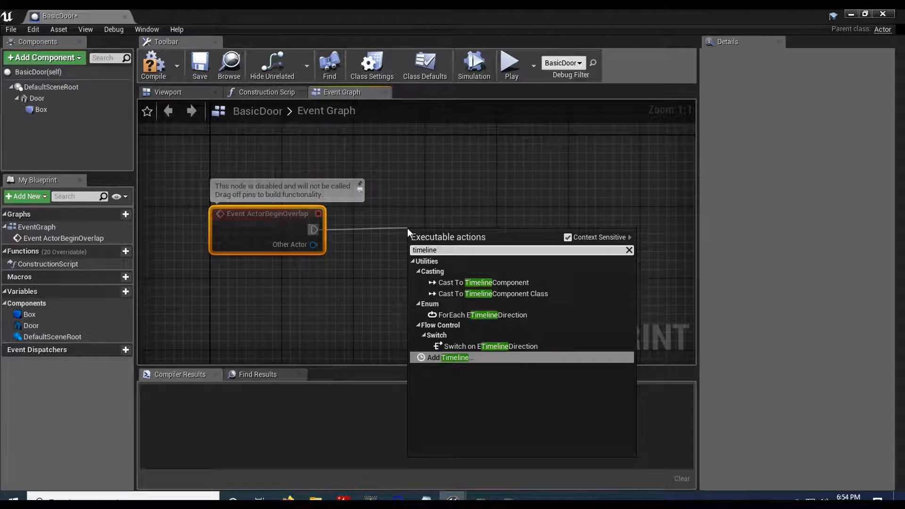
{"action": "left_click", "coordinate": [452, 357]}
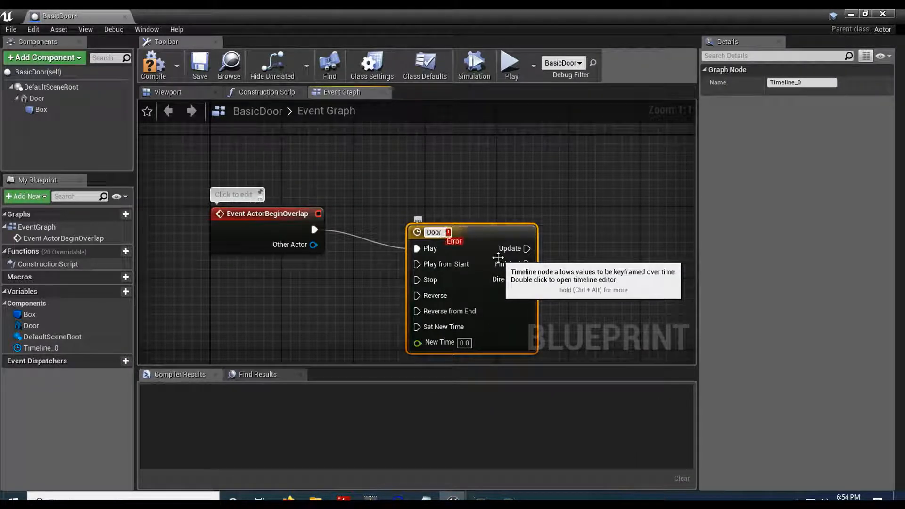
{"action": "type", "text": "DoorTimeline"}
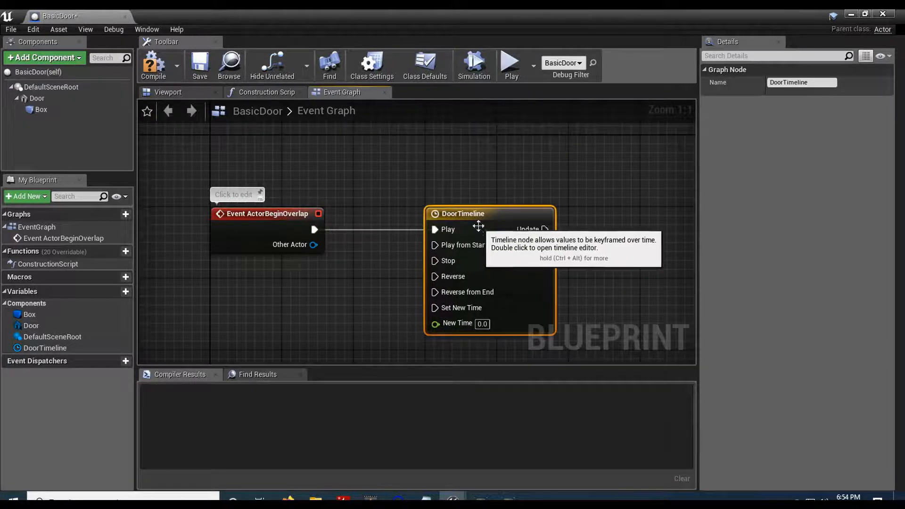
Add a float track named DoorRotation to DoorTimeline
{"action": "double_click", "coordinate": [462, 213]}
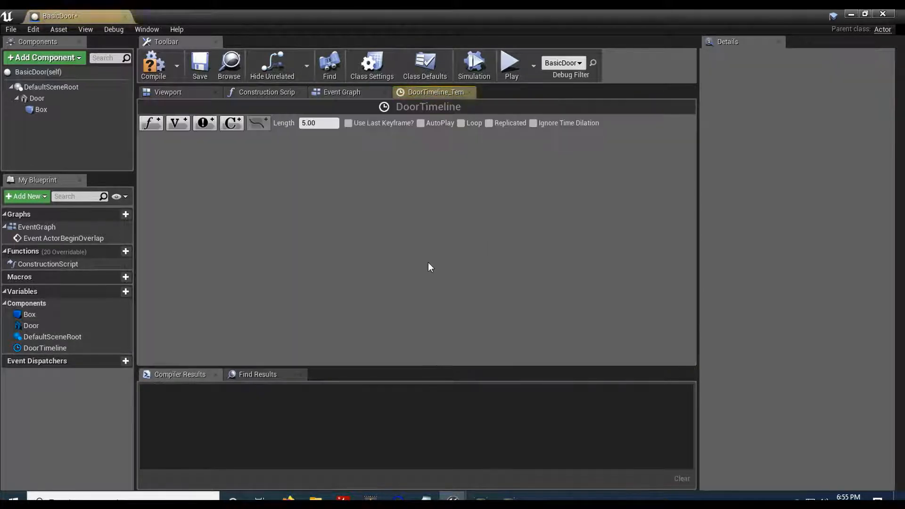
{"action": "mouse_move", "coordinate": [151, 123]}
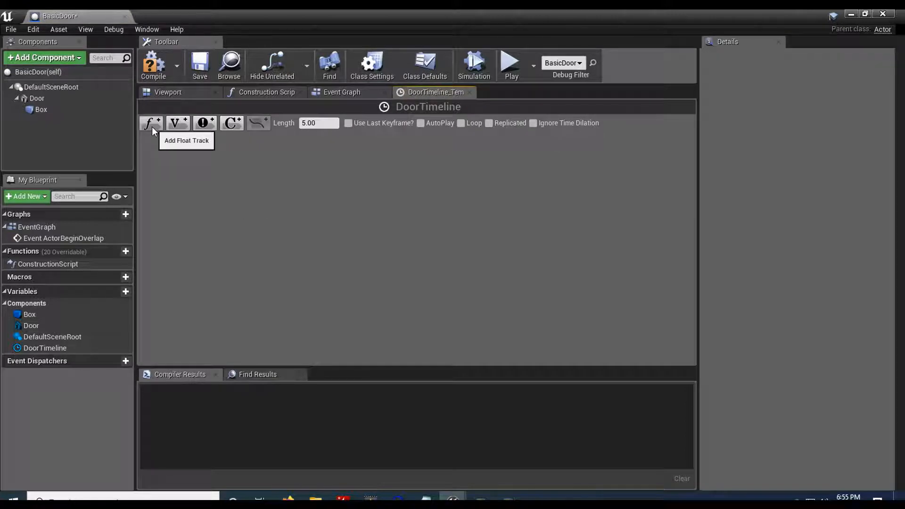
{"action": "left_click", "coordinate": [151, 123]}
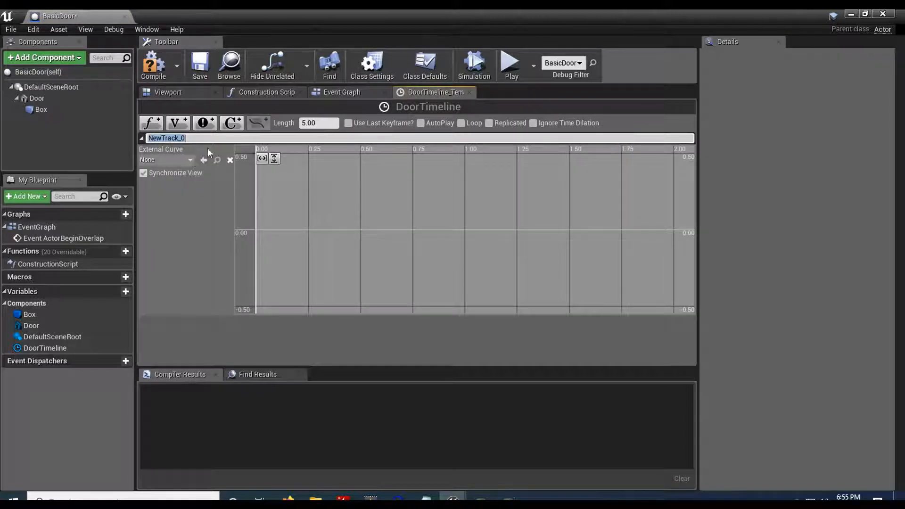
{"action": "type", "text": "DoorRotation"}
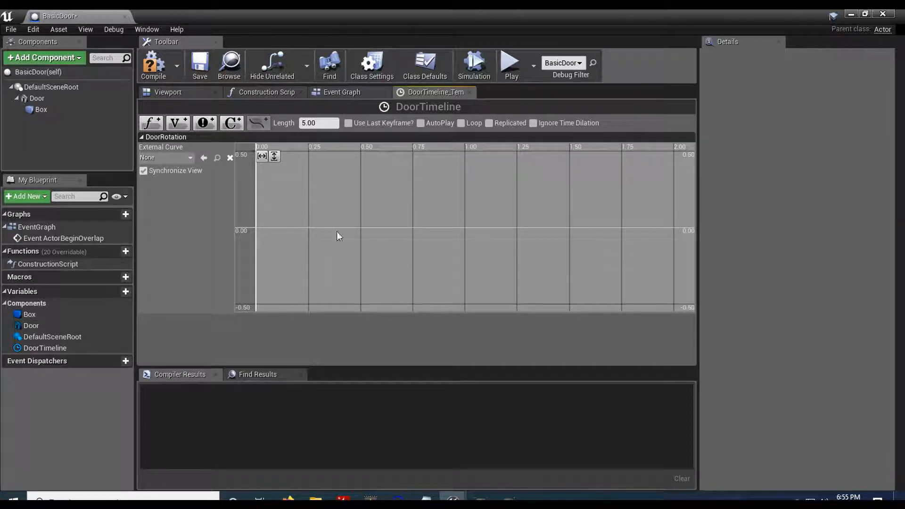
Key the DoorRotation curve from value 0 at time 0 to 1 at time 1.0
{"action": "right_click", "coordinate": [337, 235]}
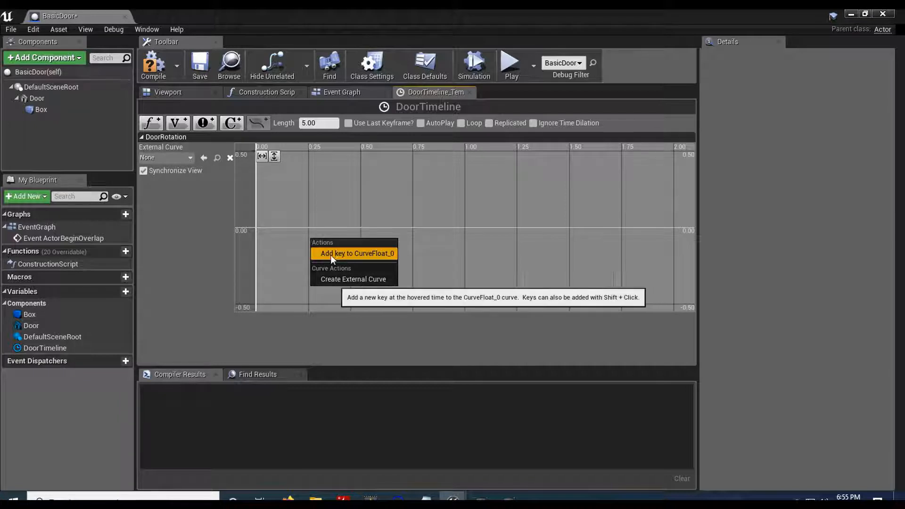
{"action": "left_click", "coordinate": [356, 254]}
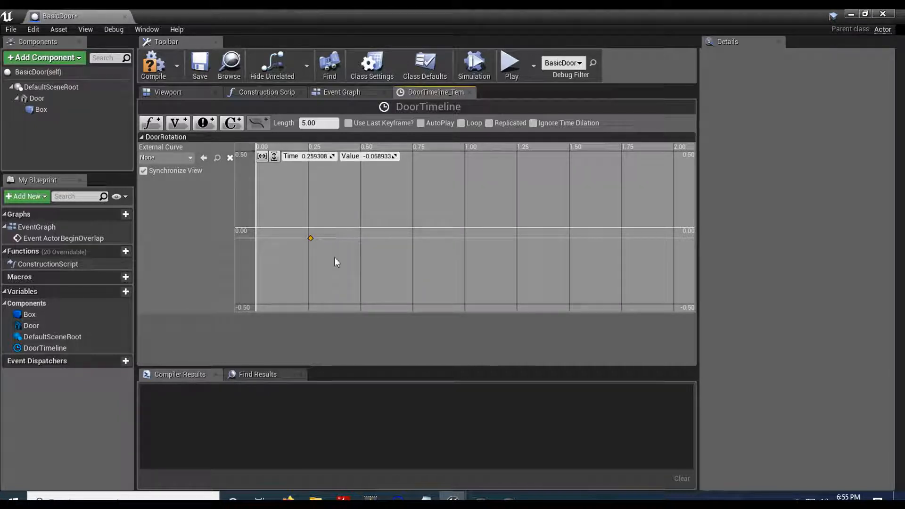
{"action": "left_click", "coordinate": [399, 219]}
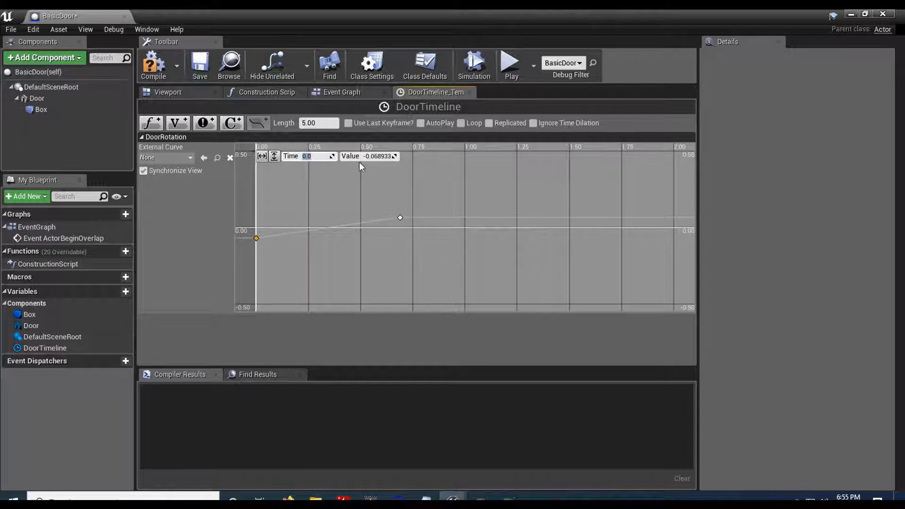
{"action": "type", "text": "0.0"}
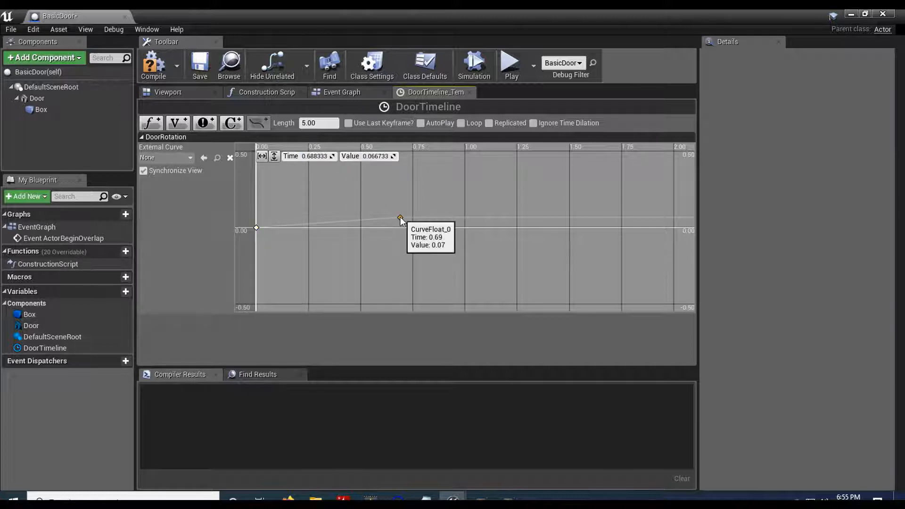
{"action": "mouse_move", "coordinate": [291, 162]}
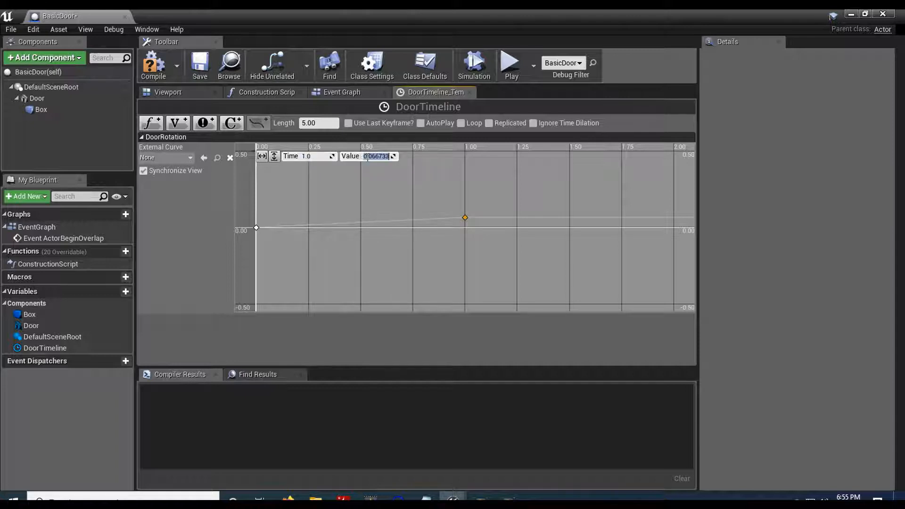
{"action": "type", "text": "1.0"}
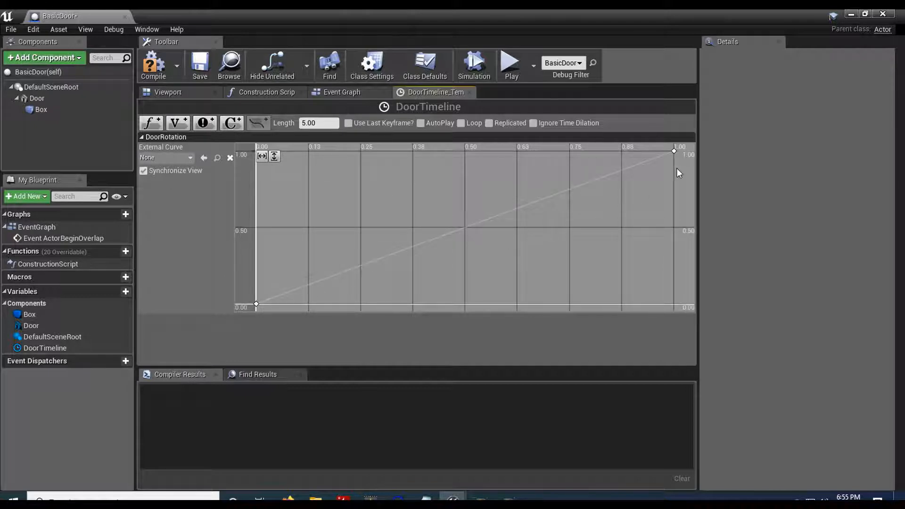
{"action": "mouse_move", "coordinate": [282, 251]}
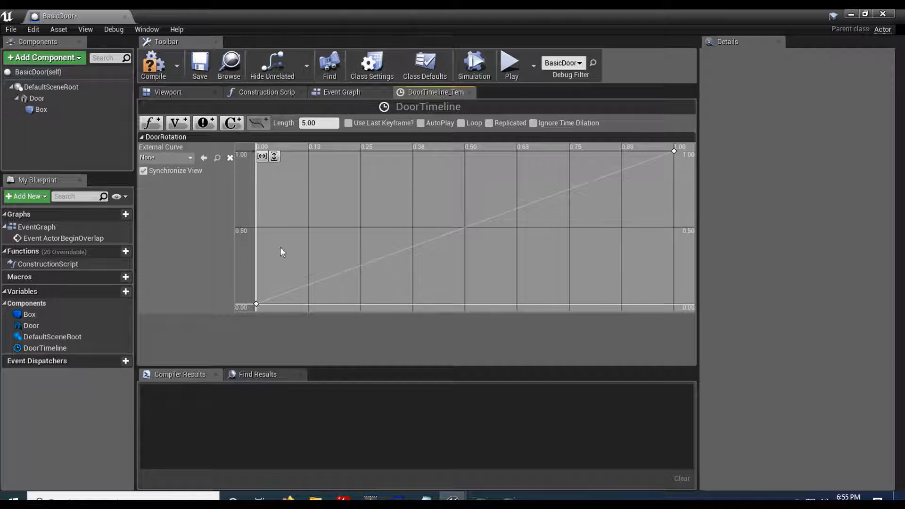
{"action": "left_click", "coordinate": [342, 92]}
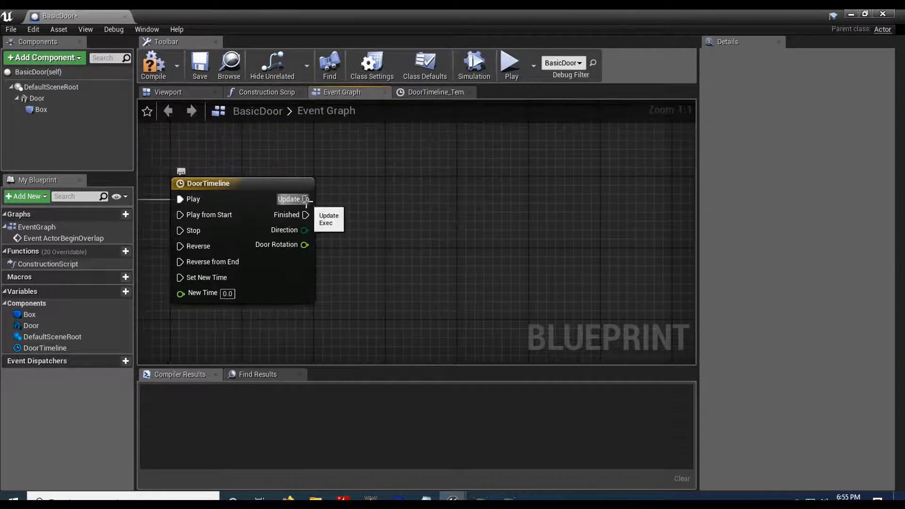
Connect DoorTimeline's Update to a SetRelativeRotation (Door) node and tidy the graph
{"action": "left_click_drag", "start_coordinate": [306, 199], "coordinate": [372, 204]}
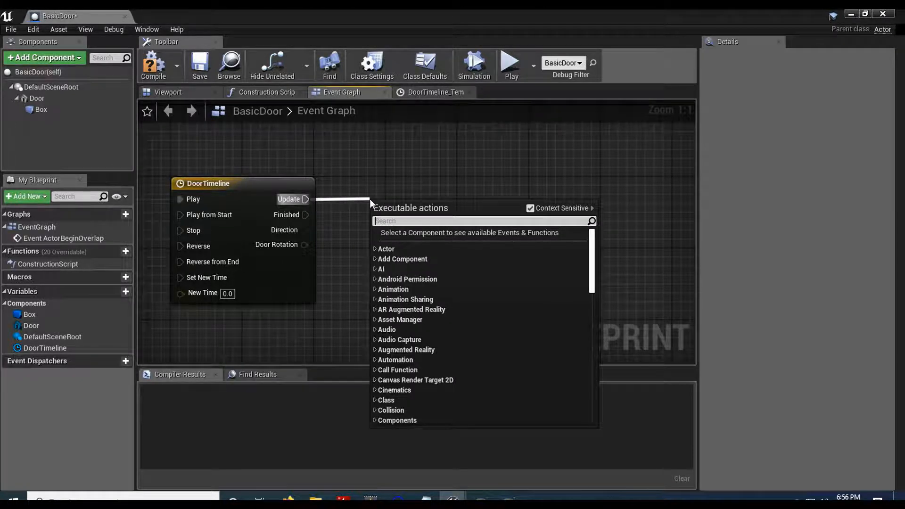
{"action": "type", "text": "set actor"}
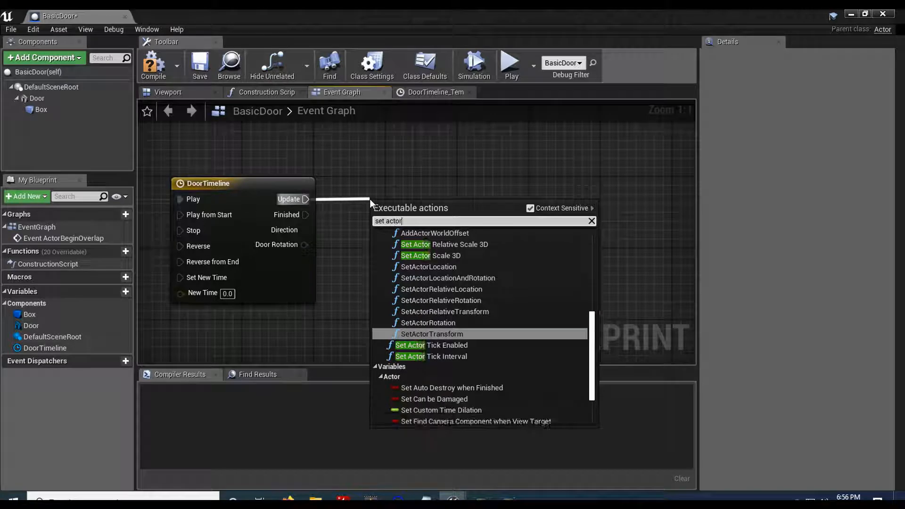
{"action": "left_click", "coordinate": [591, 221]}
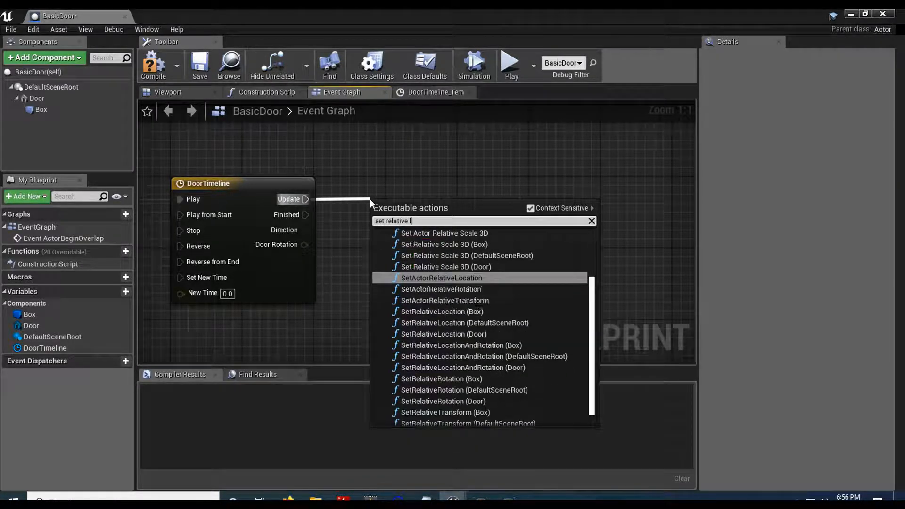
{"action": "type", "text": "rotation"}
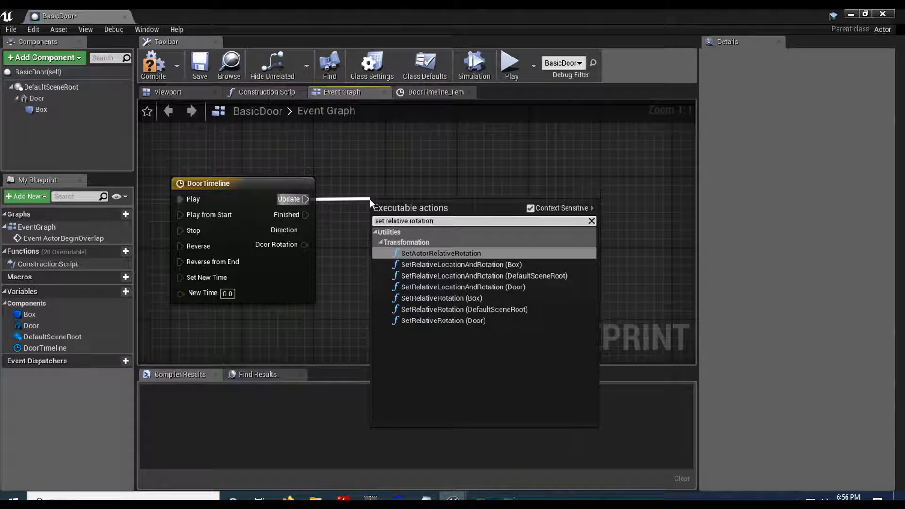
{"action": "mouse_move", "coordinate": [443, 320]}
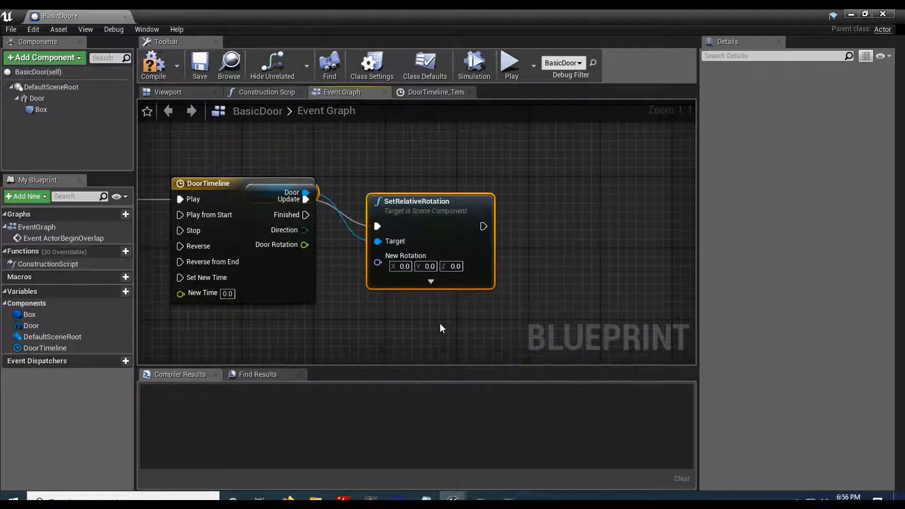
{"action": "left_click_drag", "start_coordinate": [430, 201], "coordinate": [592, 183]}
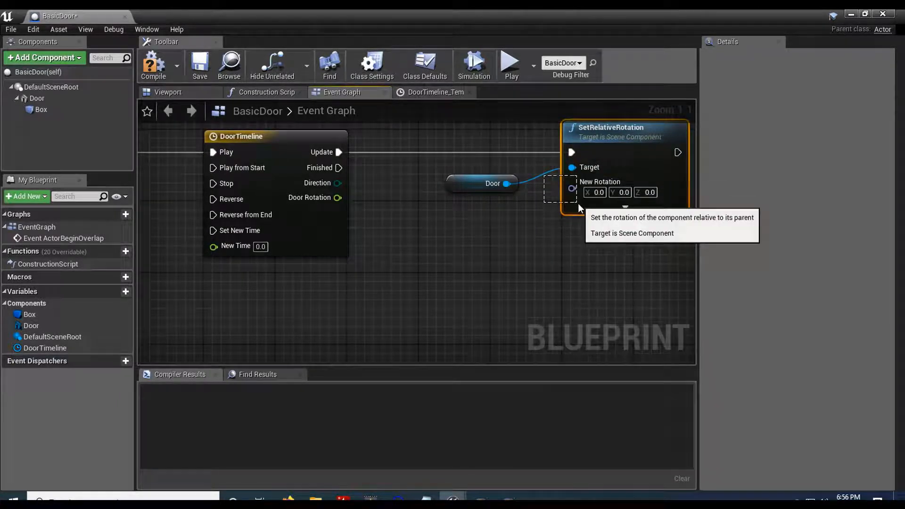
{"action": "left_click", "coordinate": [248, 136]}
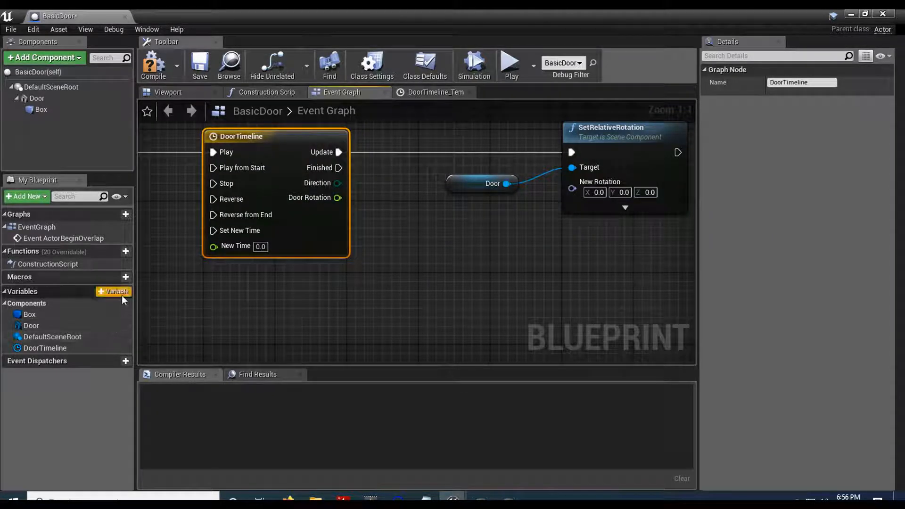
Add a Rotator variable named StartRotation, then start a second variable
{"action": "left_click", "coordinate": [114, 292]}
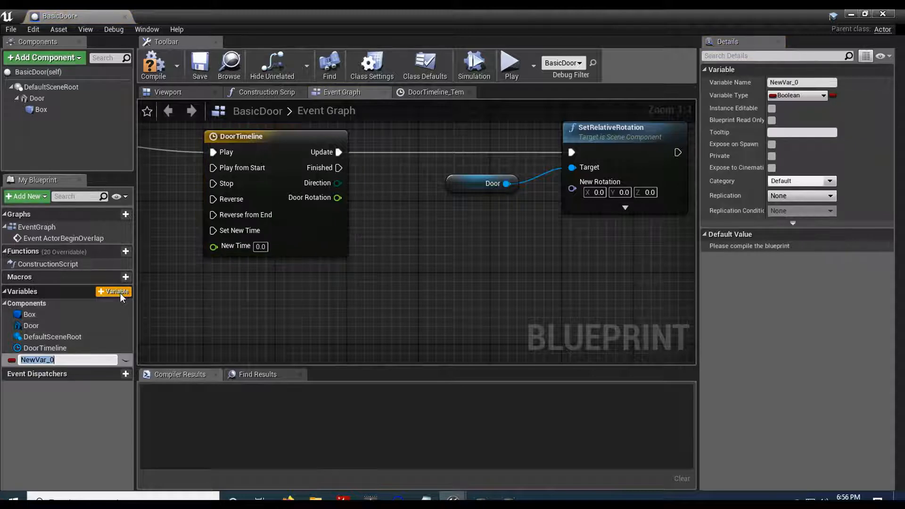
{"action": "type", "text": "StartRotation"}
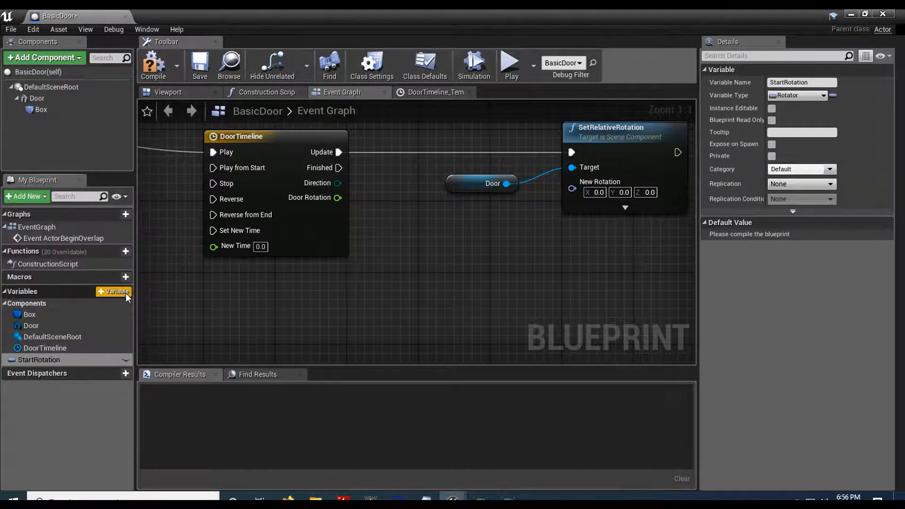
{"action": "left_click", "coordinate": [113, 292]}
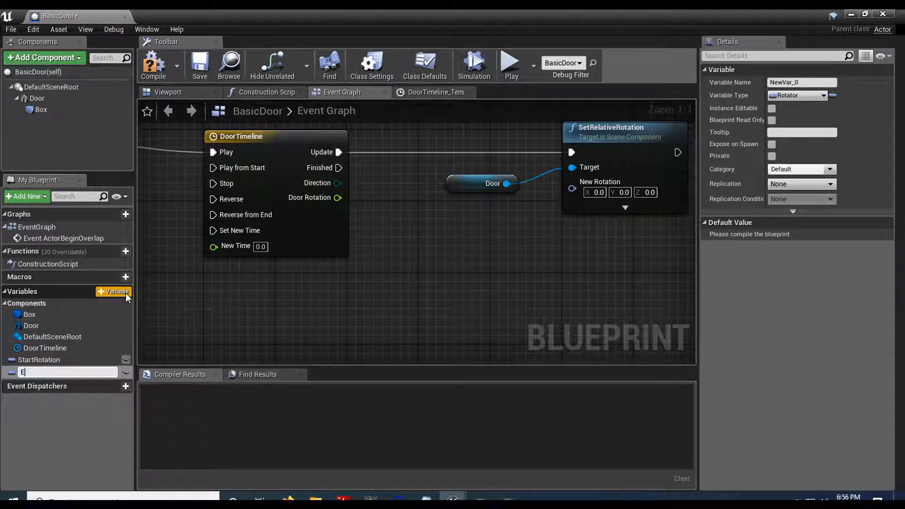
Name the variable EndRotation, make it instance-editable, and place a StartRotation getter
{"action": "type", "text": "ndRotation"}
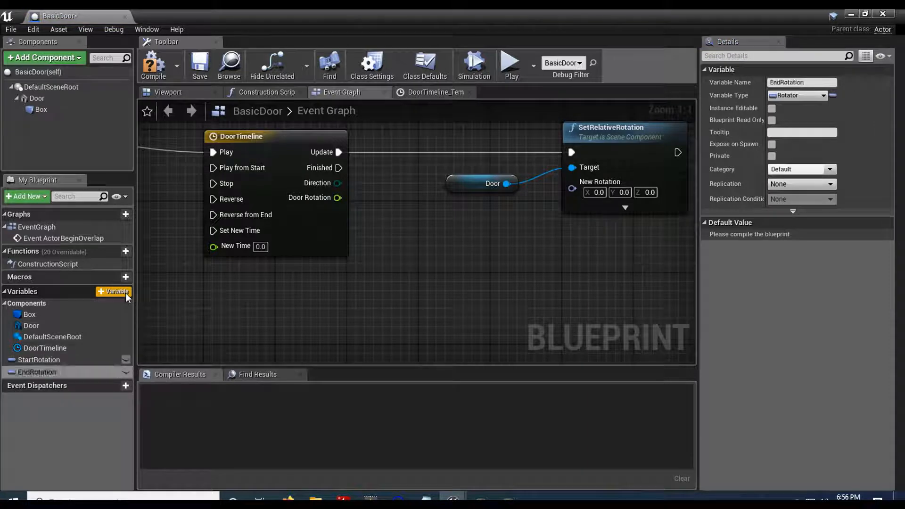
{"action": "mouse_move", "coordinate": [125, 372]}
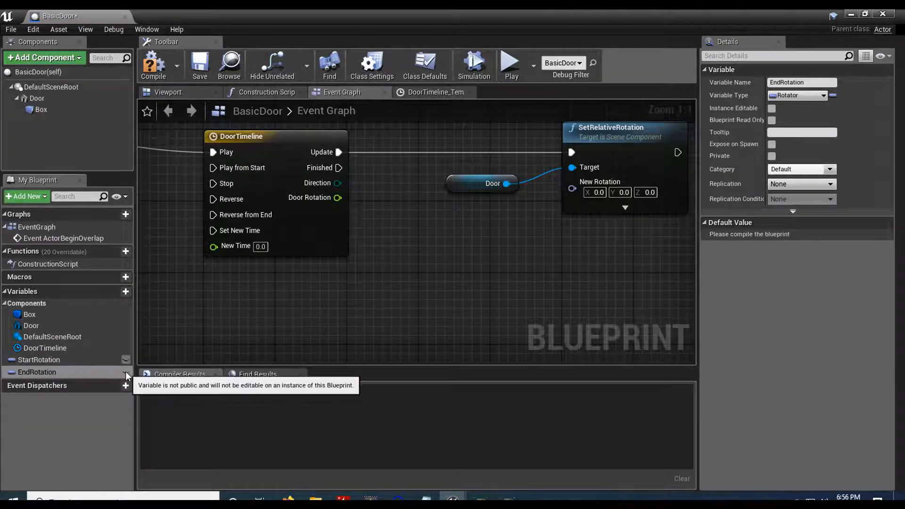
{"action": "left_click", "coordinate": [125, 371]}
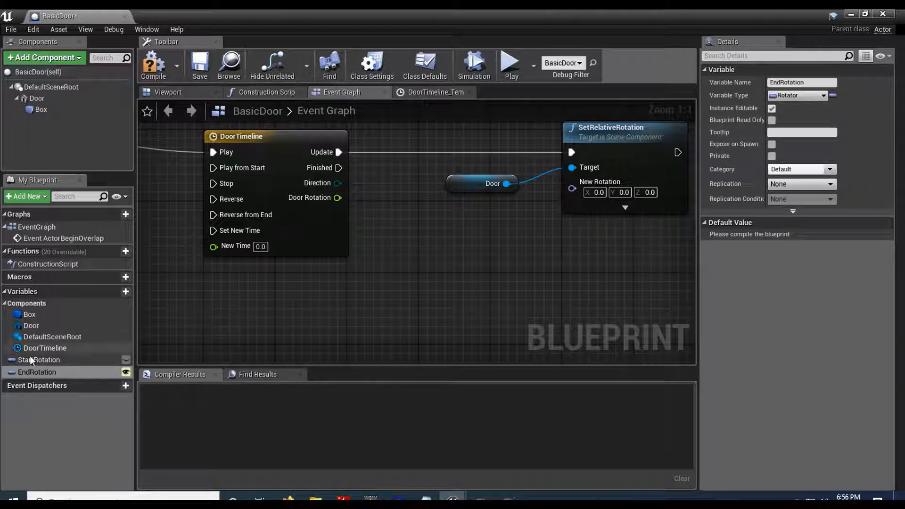
{"action": "left_click", "coordinate": [40, 359]}
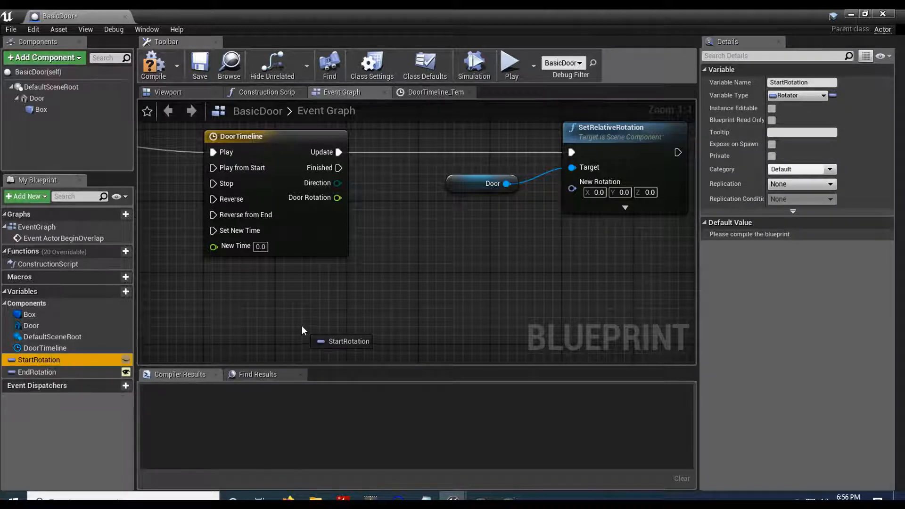
{"action": "left_click_drag", "start_coordinate": [39, 359], "coordinate": [321, 309]}
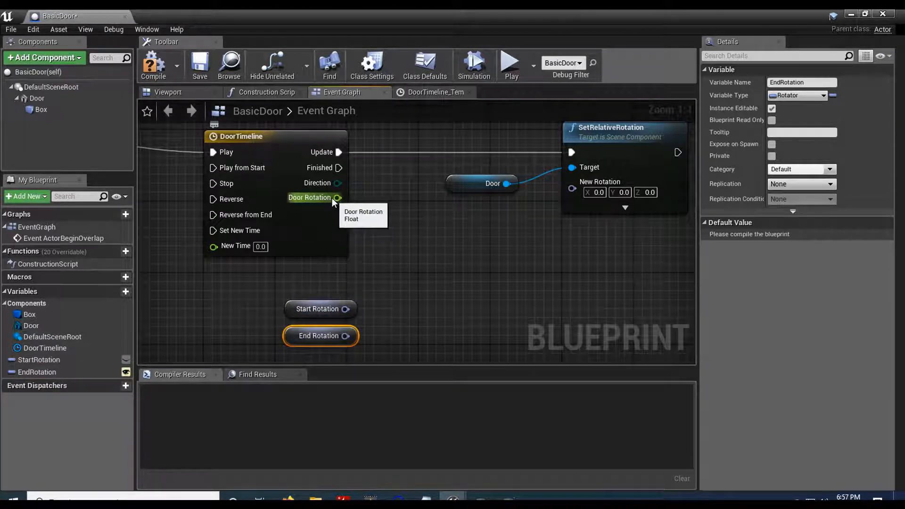
Add a Lerp (Rotator) node from DoorTimeline's Door Rotation output
{"action": "left_click_drag", "start_coordinate": [338, 197], "coordinate": [402, 251]}
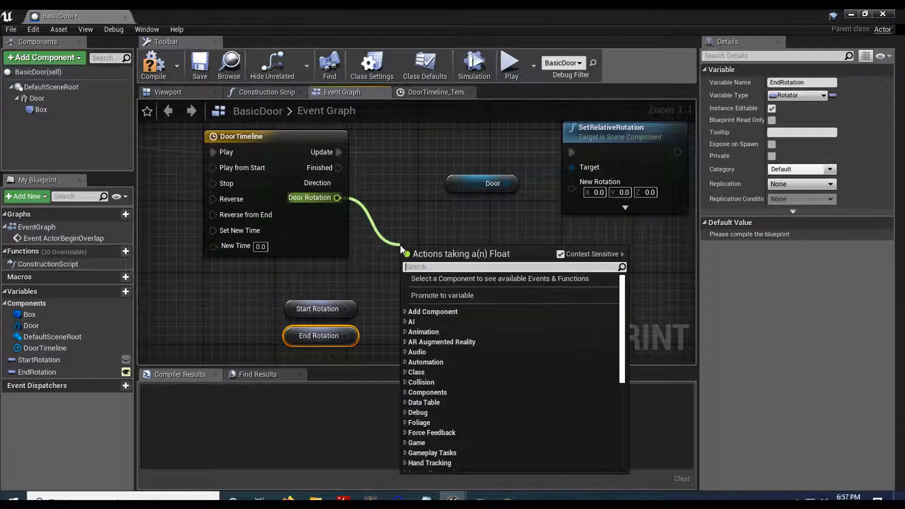
{"action": "type", "text": "lerp"}
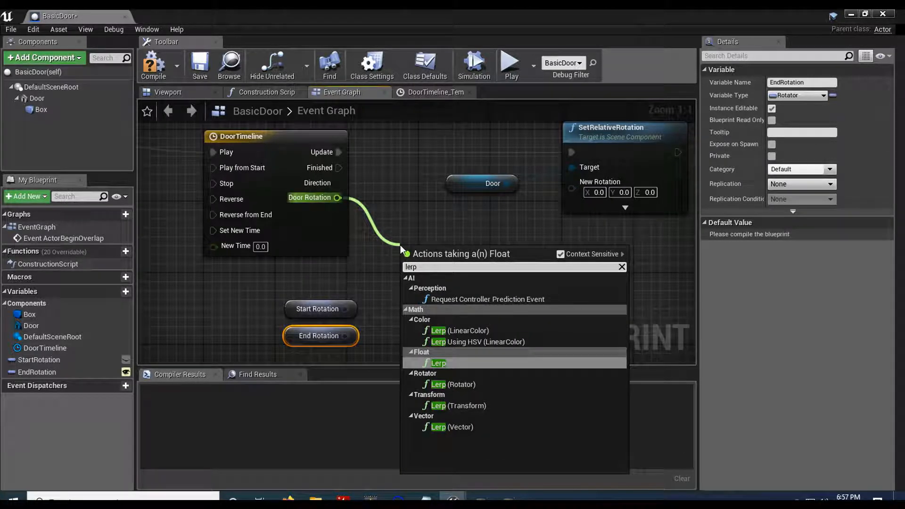
{"action": "mouse_move", "coordinate": [450, 383]}
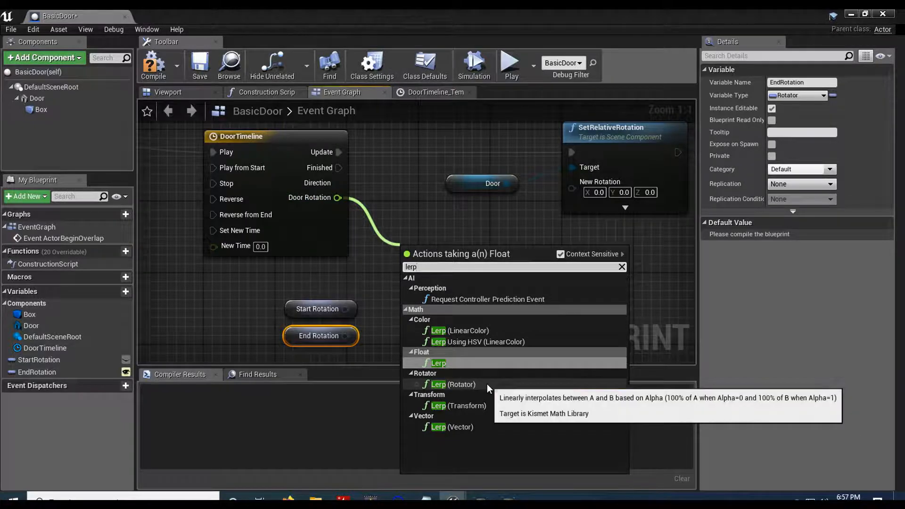
{"action": "left_click", "coordinate": [452, 385]}
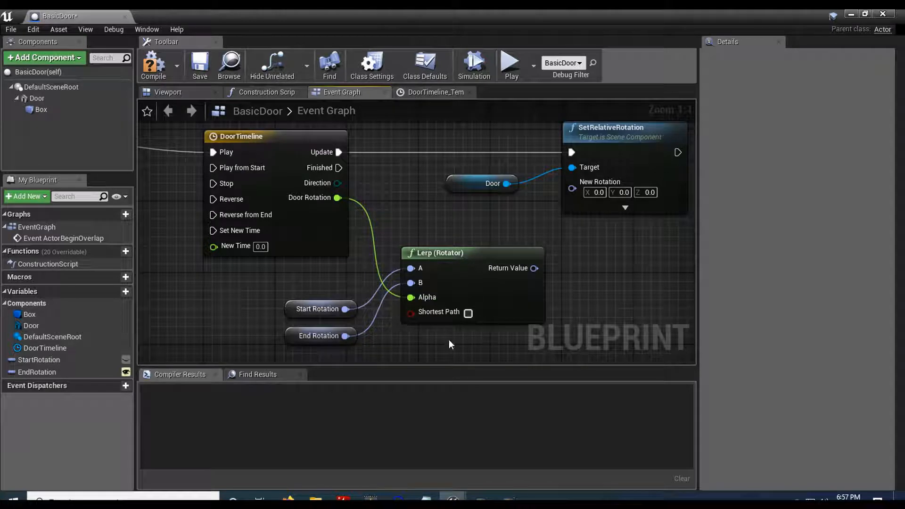
{"action": "mouse_move", "coordinate": [387, 342]}
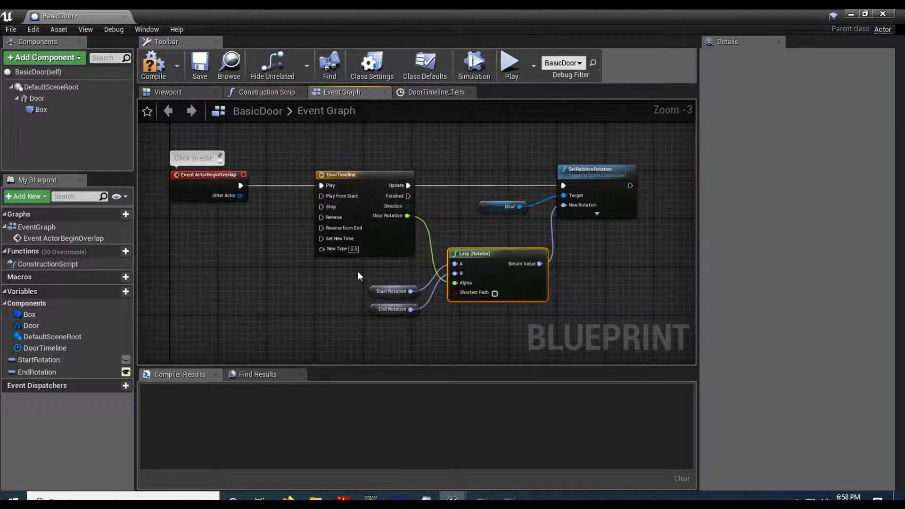
Compile BasicDoor, set End Rotation Z to 90.0, and run a Play test
{"action": "left_click", "coordinate": [154, 65]}
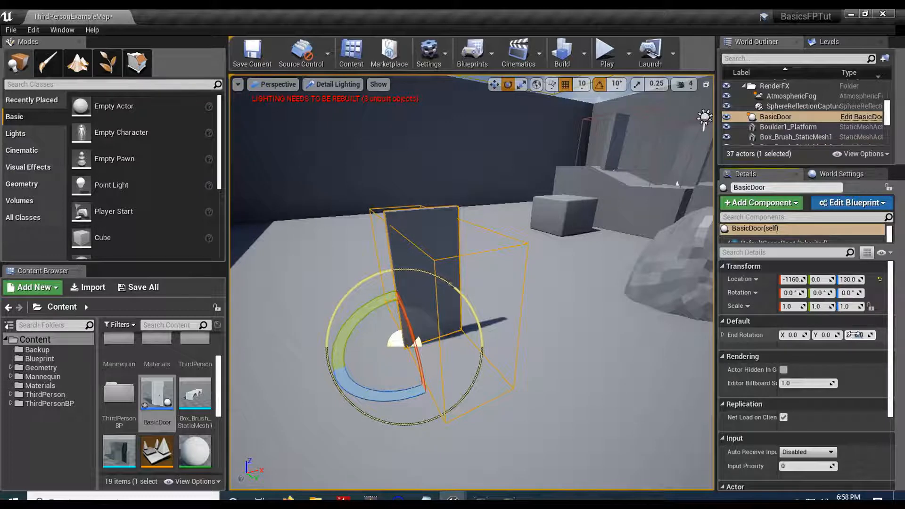
{"action": "type", "text": "90.0"}
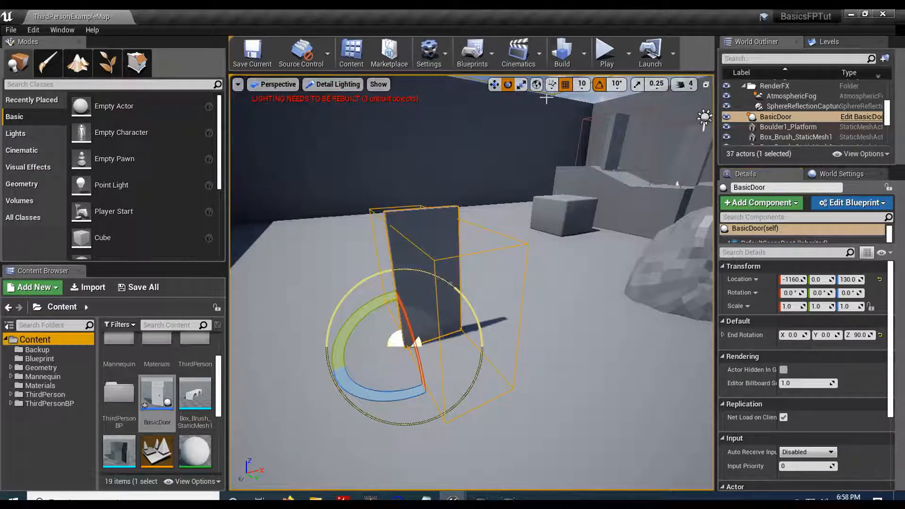
{"action": "left_click", "coordinate": [604, 52]}
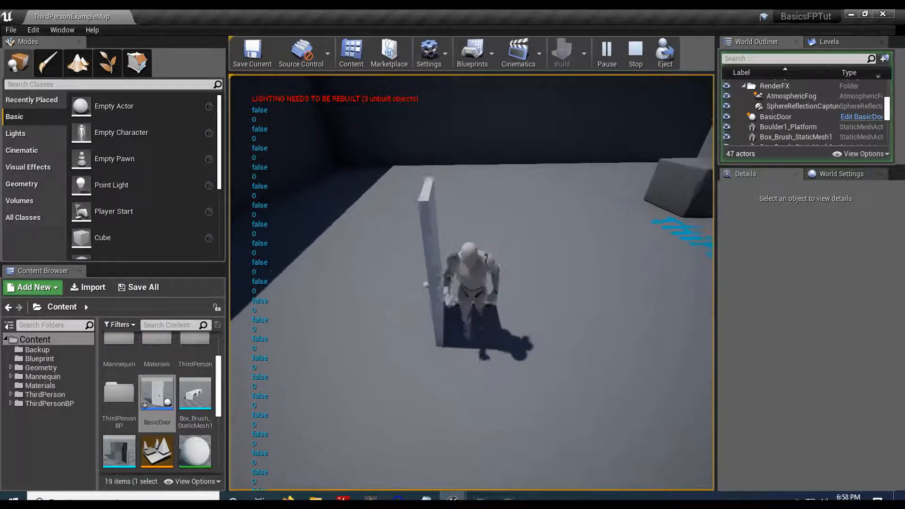
{"action": "left_click", "coordinate": [634, 52]}
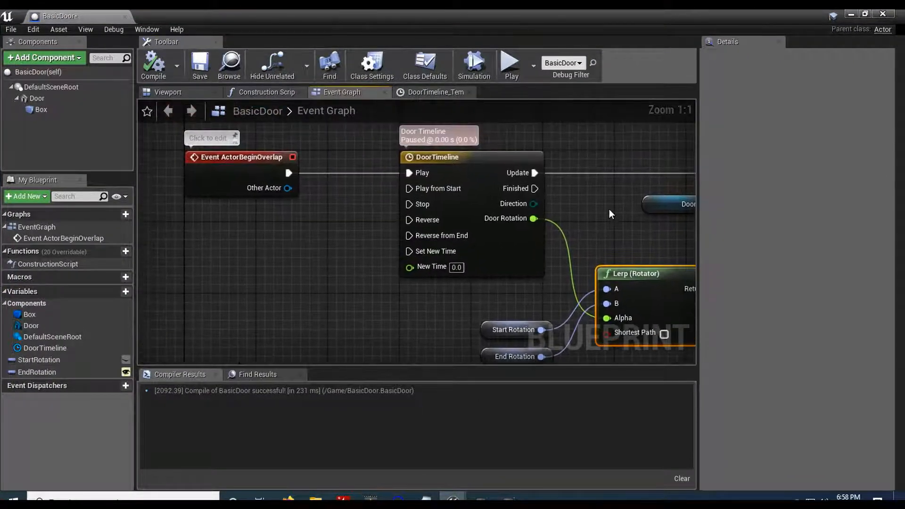
{"action": "mouse_move", "coordinate": [237, 172]}
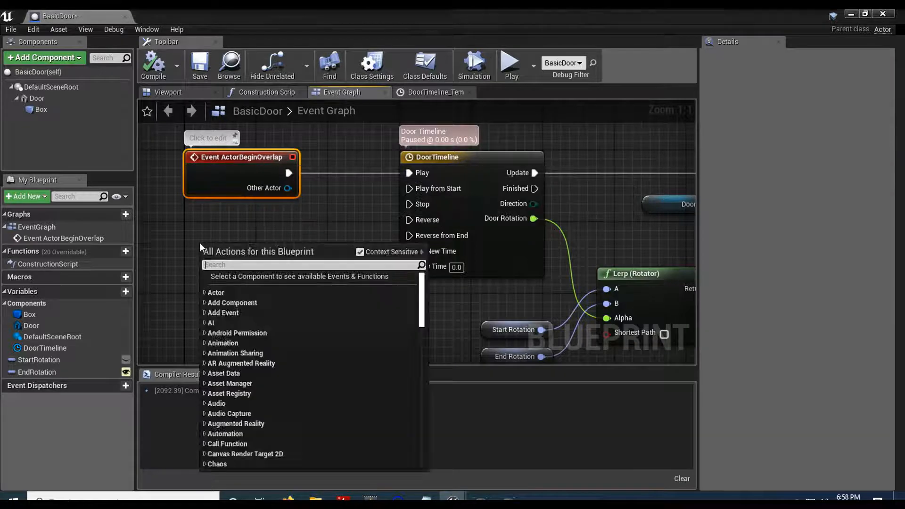
Add an Event ActorEndOverlap node and wire it to DoorTimeline's Reverse input
{"action": "type", "text": "end overlap"}
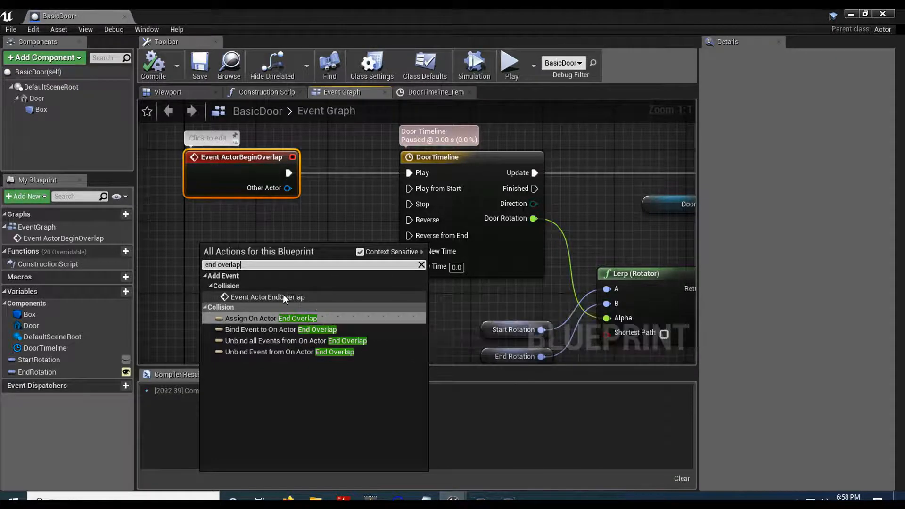
{"action": "left_click", "coordinate": [268, 296]}
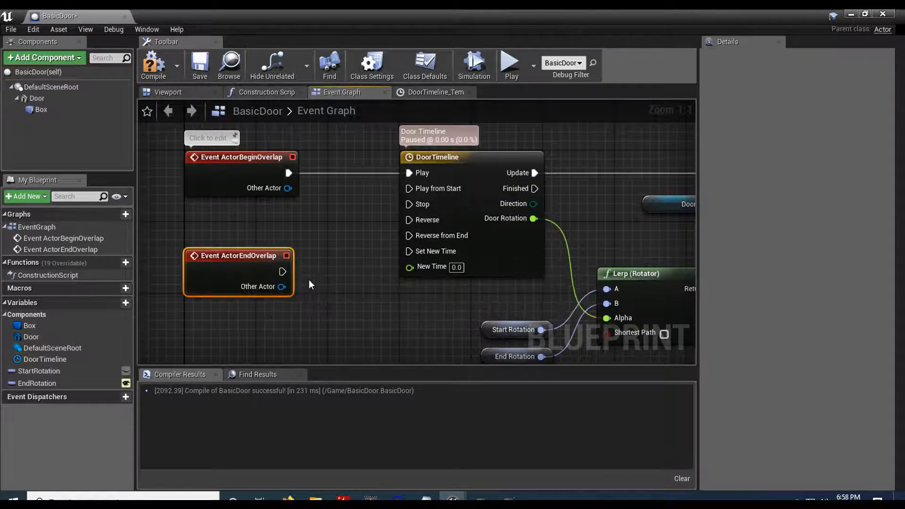
{"action": "left_click_drag", "start_coordinate": [282, 271], "coordinate": [409, 220]}
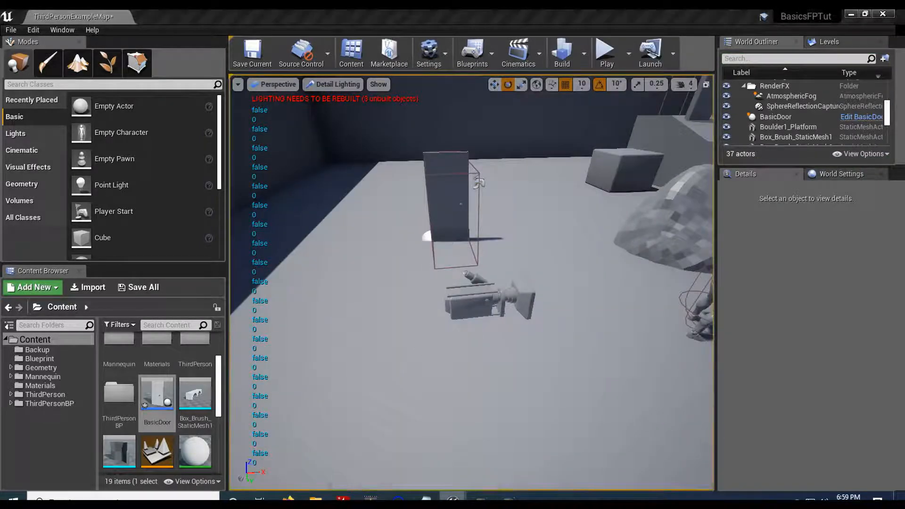
Reopen the BasicDoor Blueprint and select its Box trigger component
{"action": "double_click", "coordinate": [157, 392]}
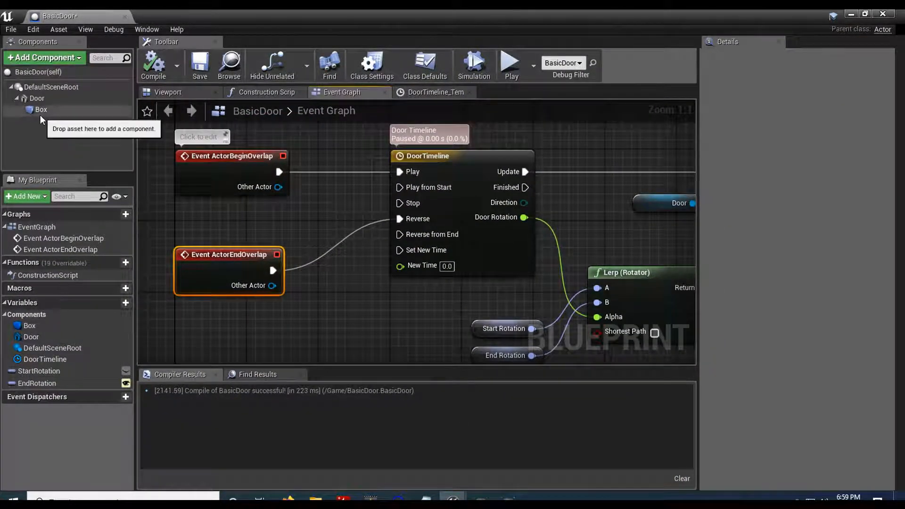
{"action": "left_click", "coordinate": [40, 110]}
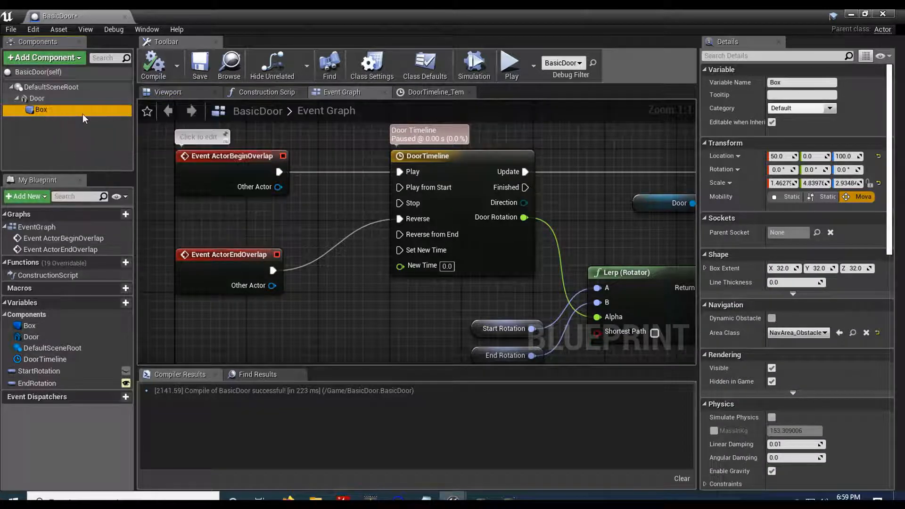
{"action": "mouse_move", "coordinate": [304, 314]}
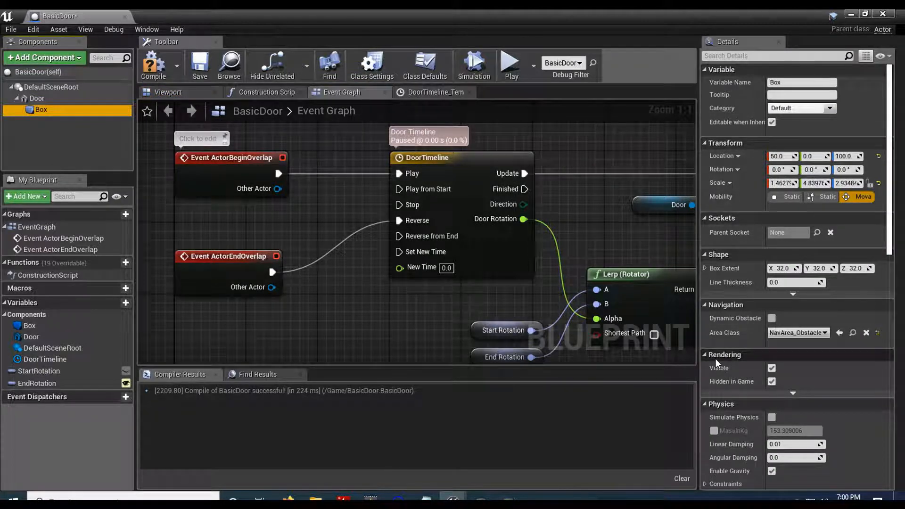
{"action": "mouse_move", "coordinate": [772, 383]}
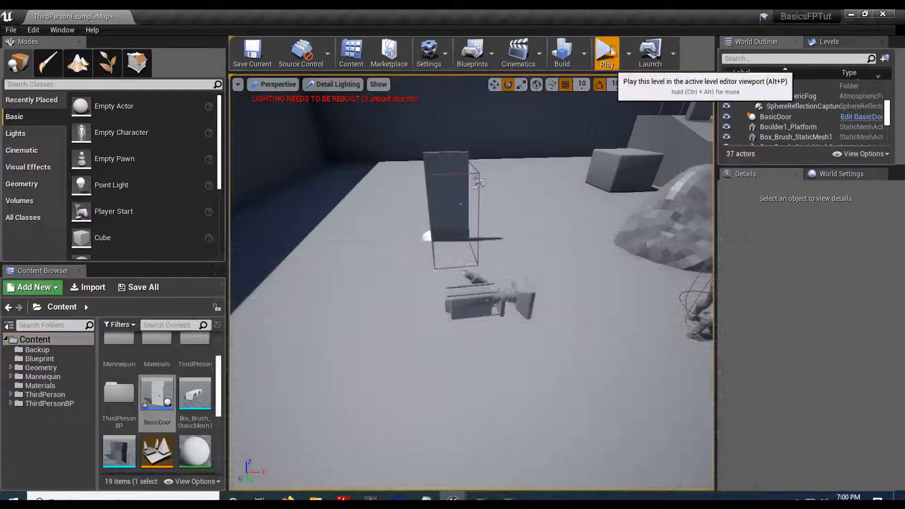
{"action": "left_click", "coordinate": [606, 53]}
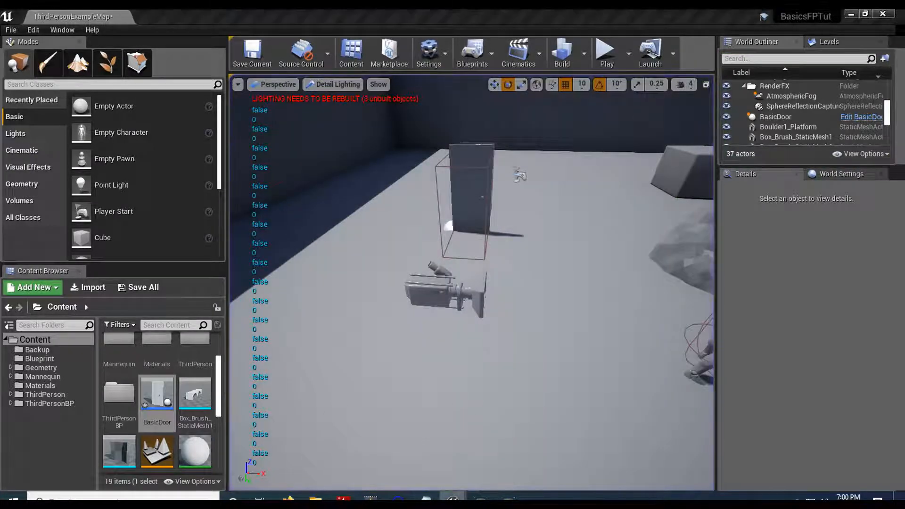
Reopen BasicDoor and enable Use Last Keyframe on DoorTimeline
{"action": "double_click", "coordinate": [156, 392]}
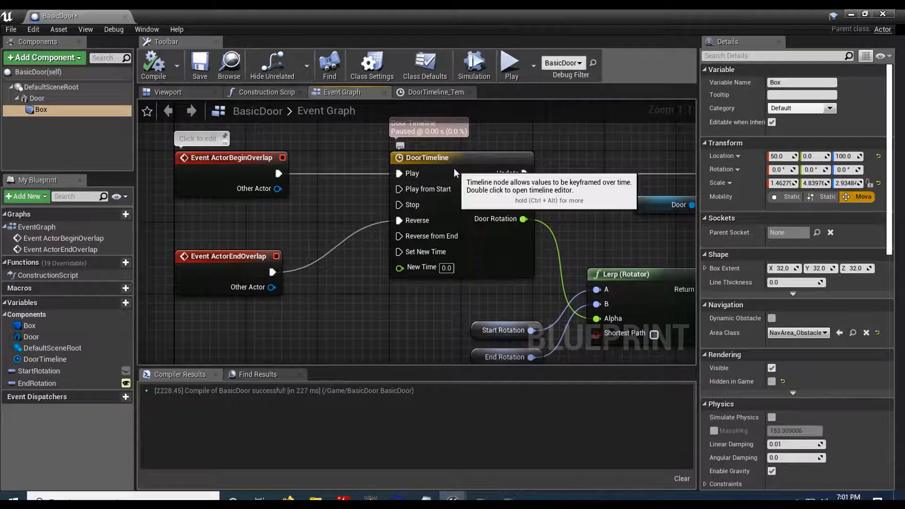
{"action": "left_click", "coordinate": [434, 92]}
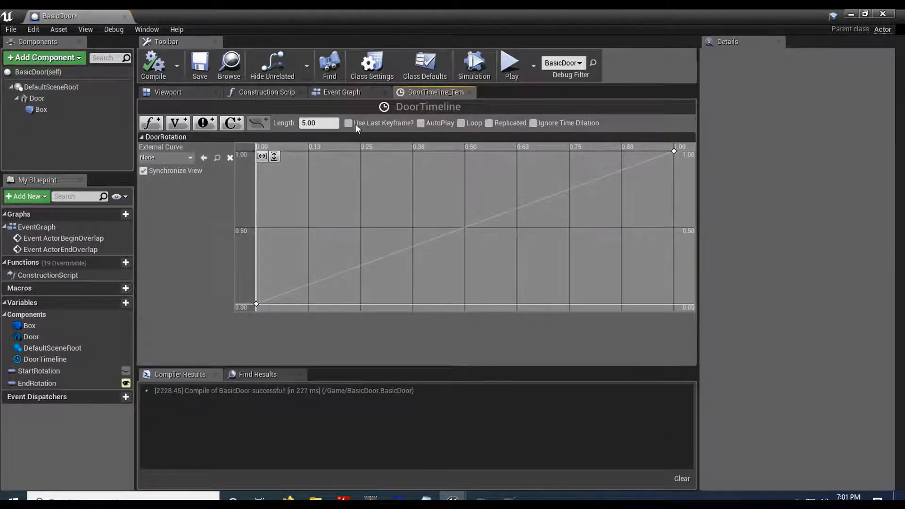
{"action": "left_click", "coordinate": [348, 123]}
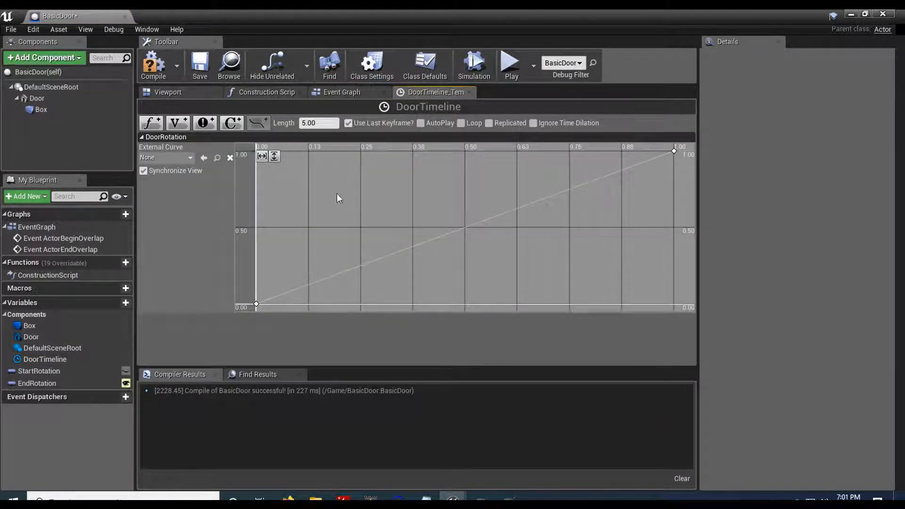
{"action": "mouse_move", "coordinate": [299, 283]}
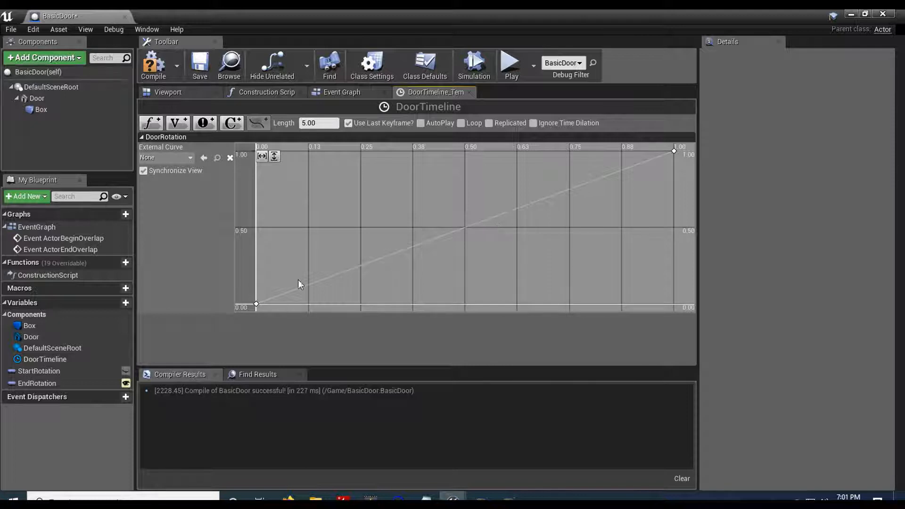
{"action": "mouse_move", "coordinate": [153, 65]}
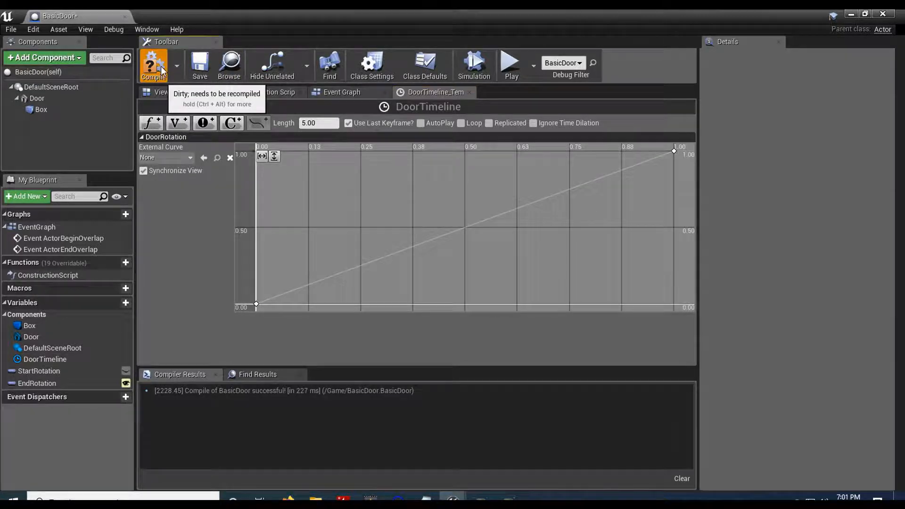
Recompile BasicDoor and inspect the Box and DefaultSceneRoot components
{"action": "left_click", "coordinate": [342, 92]}
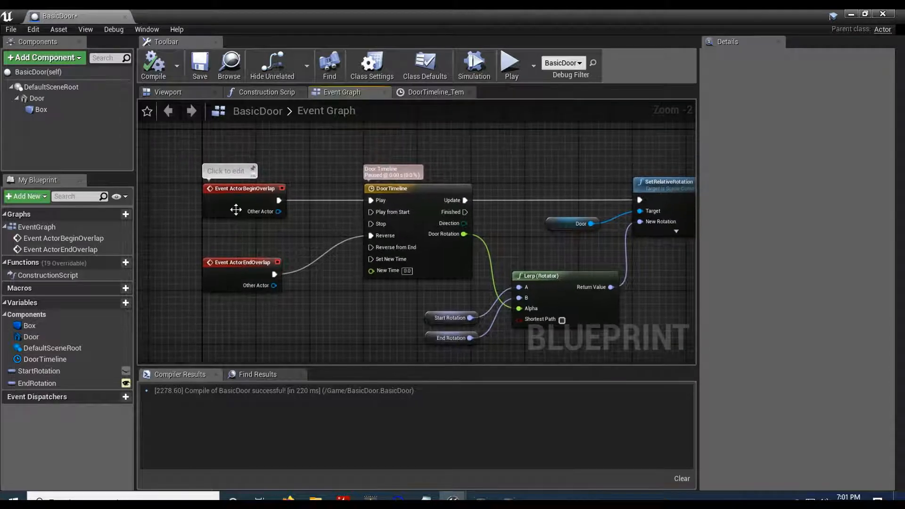
{"action": "left_click", "coordinate": [41, 109]}
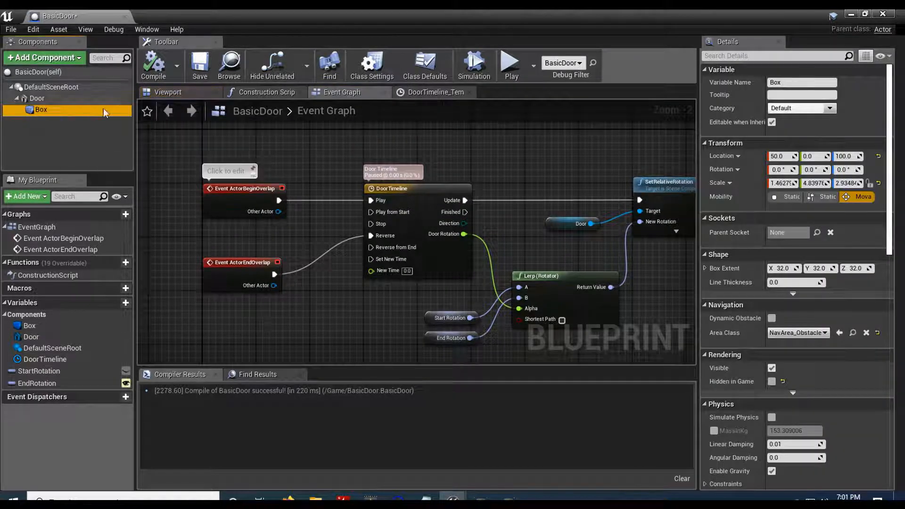
{"action": "mouse_move", "coordinate": [40, 112]}
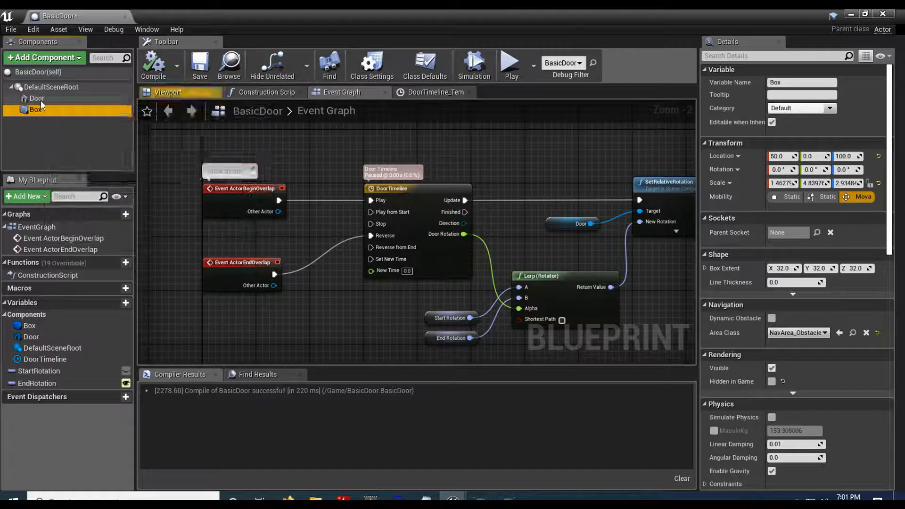
{"action": "left_click", "coordinate": [52, 86]}
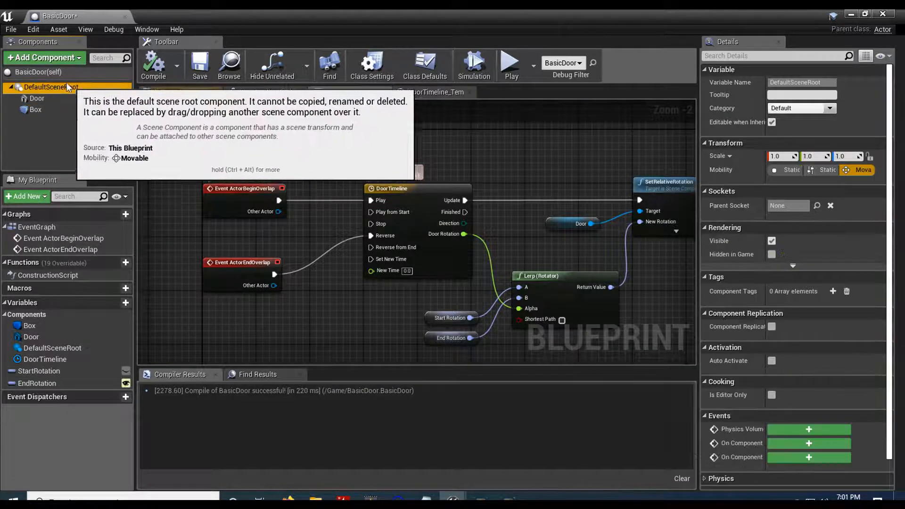
{"action": "mouse_move", "coordinate": [169, 68]}
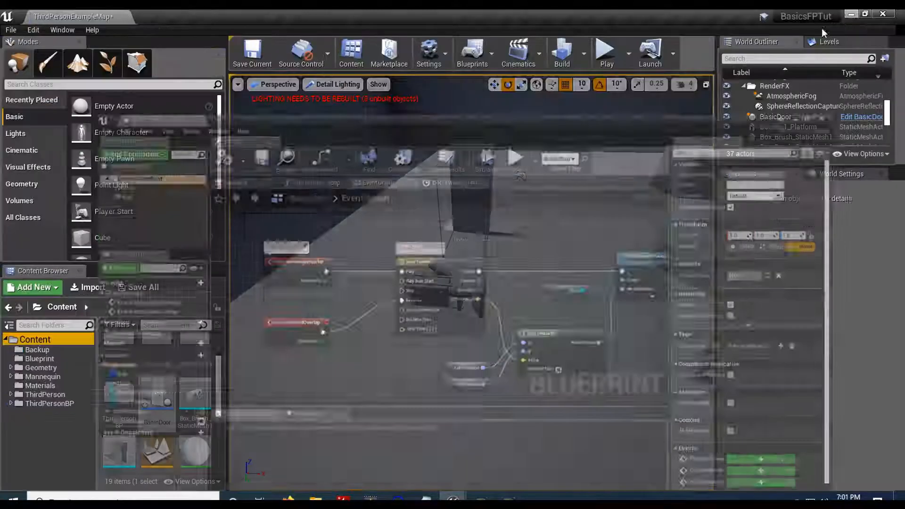
Select the BasicDoor actor, run and stop a play test, then reopen its Blueprint
{"action": "left_click", "coordinate": [604, 51]}
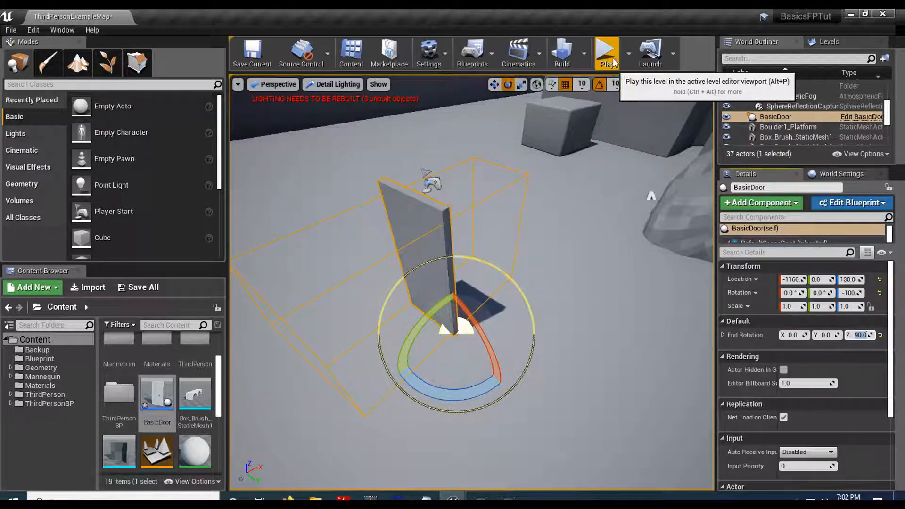
{"action": "left_click", "coordinate": [606, 52]}
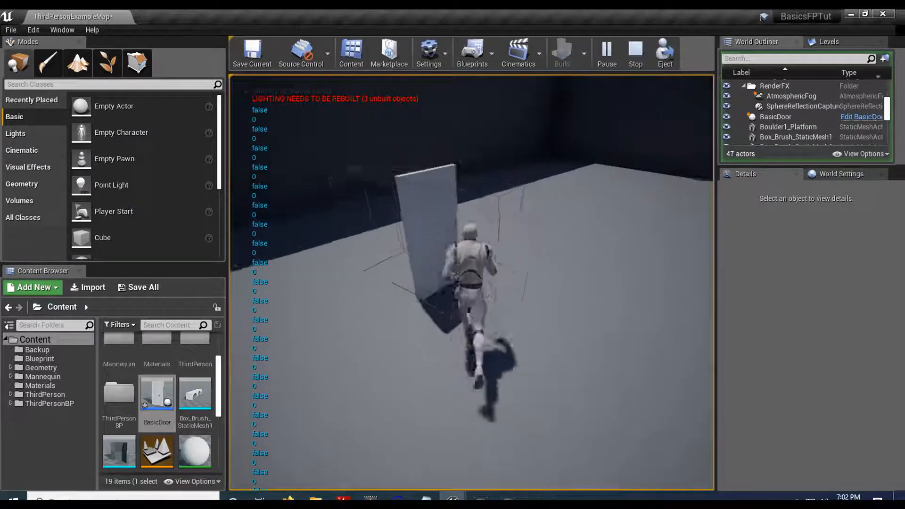
{"action": "left_click", "coordinate": [634, 52]}
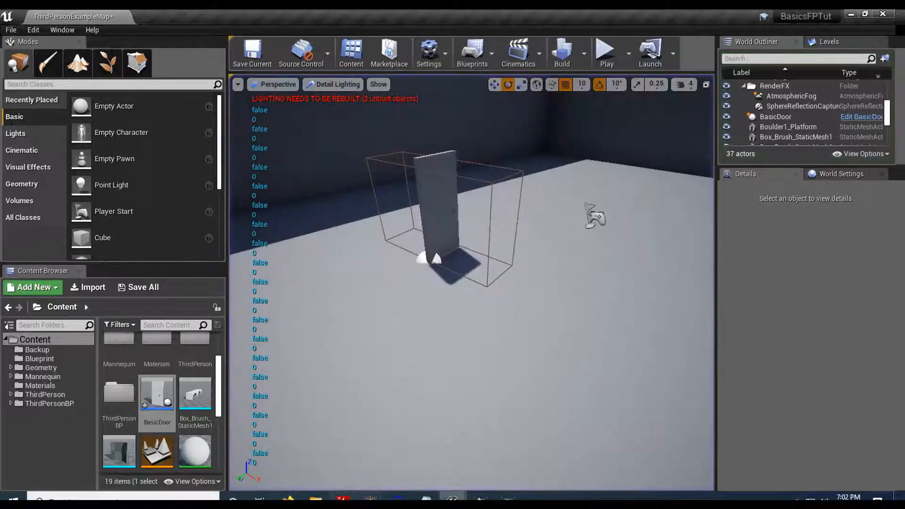
{"action": "double_click", "coordinate": [156, 398]}
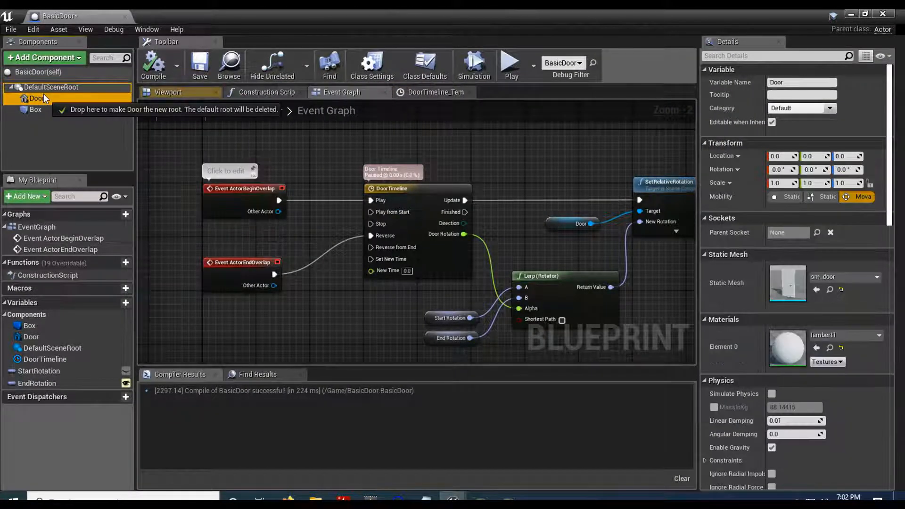
Replace DefaultSceneRoot with the Door component as BasicDoor's root
{"action": "left_click", "coordinate": [35, 98]}
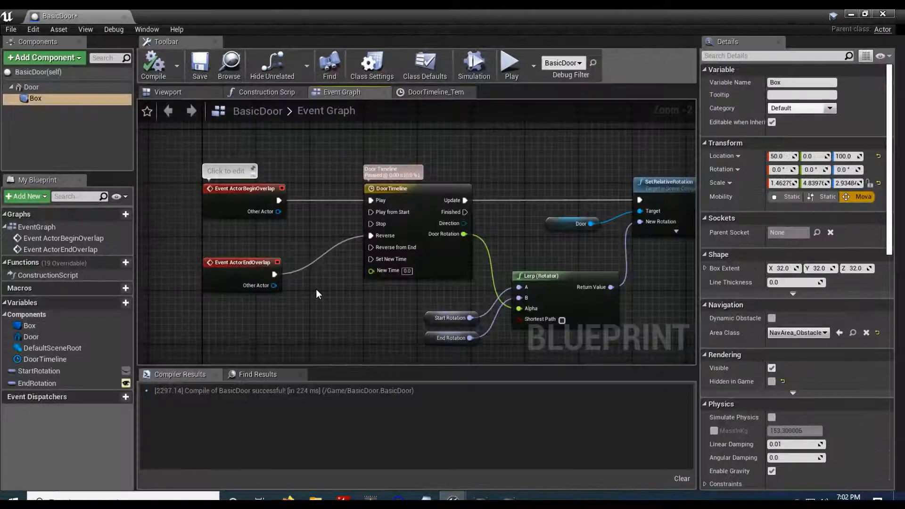
{"action": "mouse_move", "coordinate": [333, 321]}
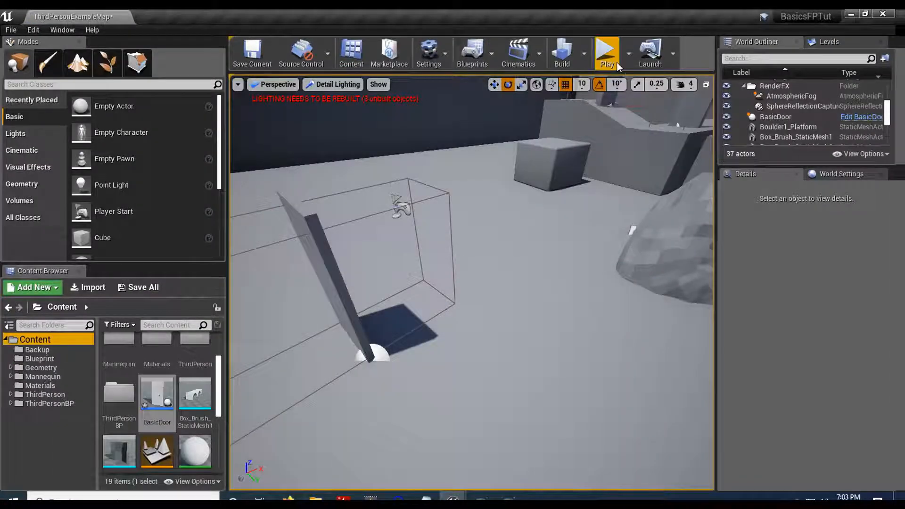
Play-test, reposition the original door beside BasicDoor2, and play-test both doors
{"action": "left_click", "coordinate": [606, 52]}
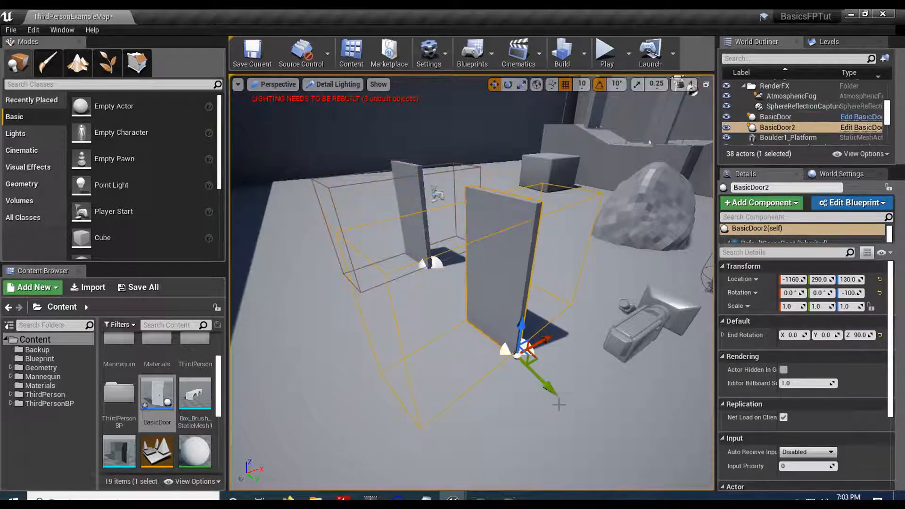
{"action": "left_click", "coordinate": [508, 84]}
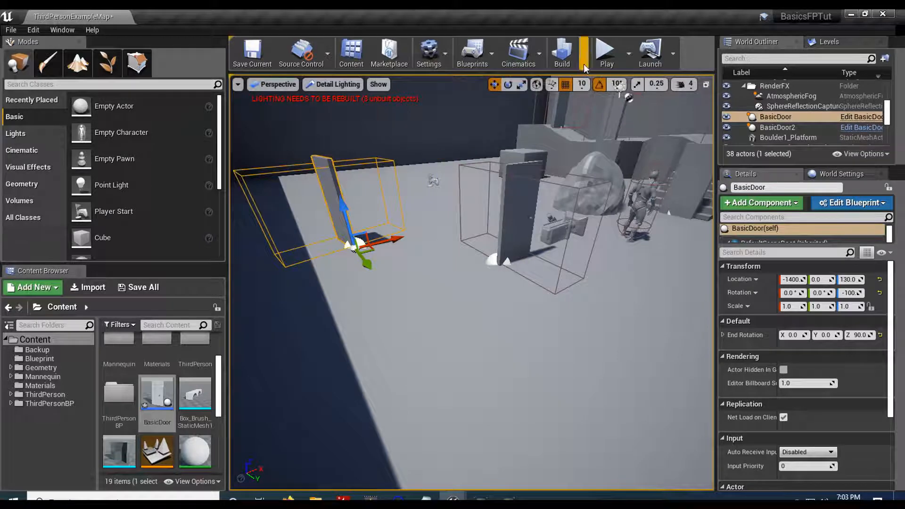
{"action": "left_click", "coordinate": [606, 52]}
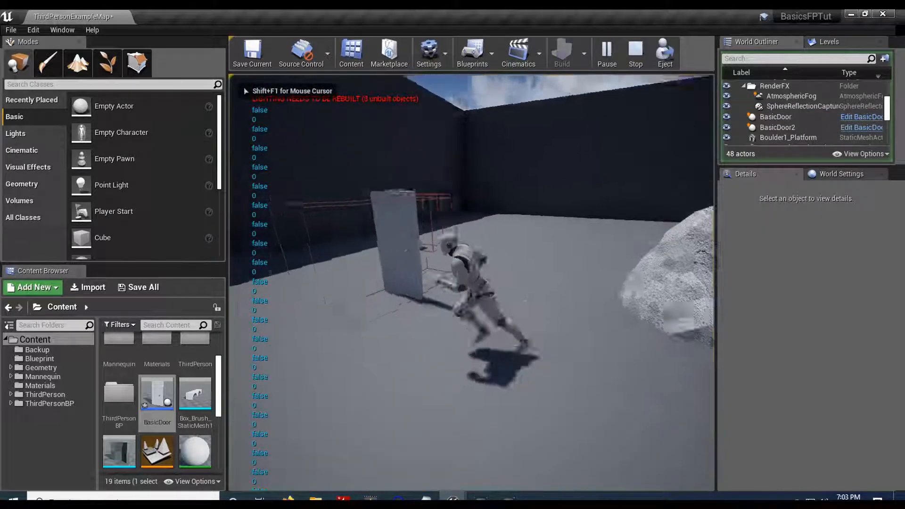